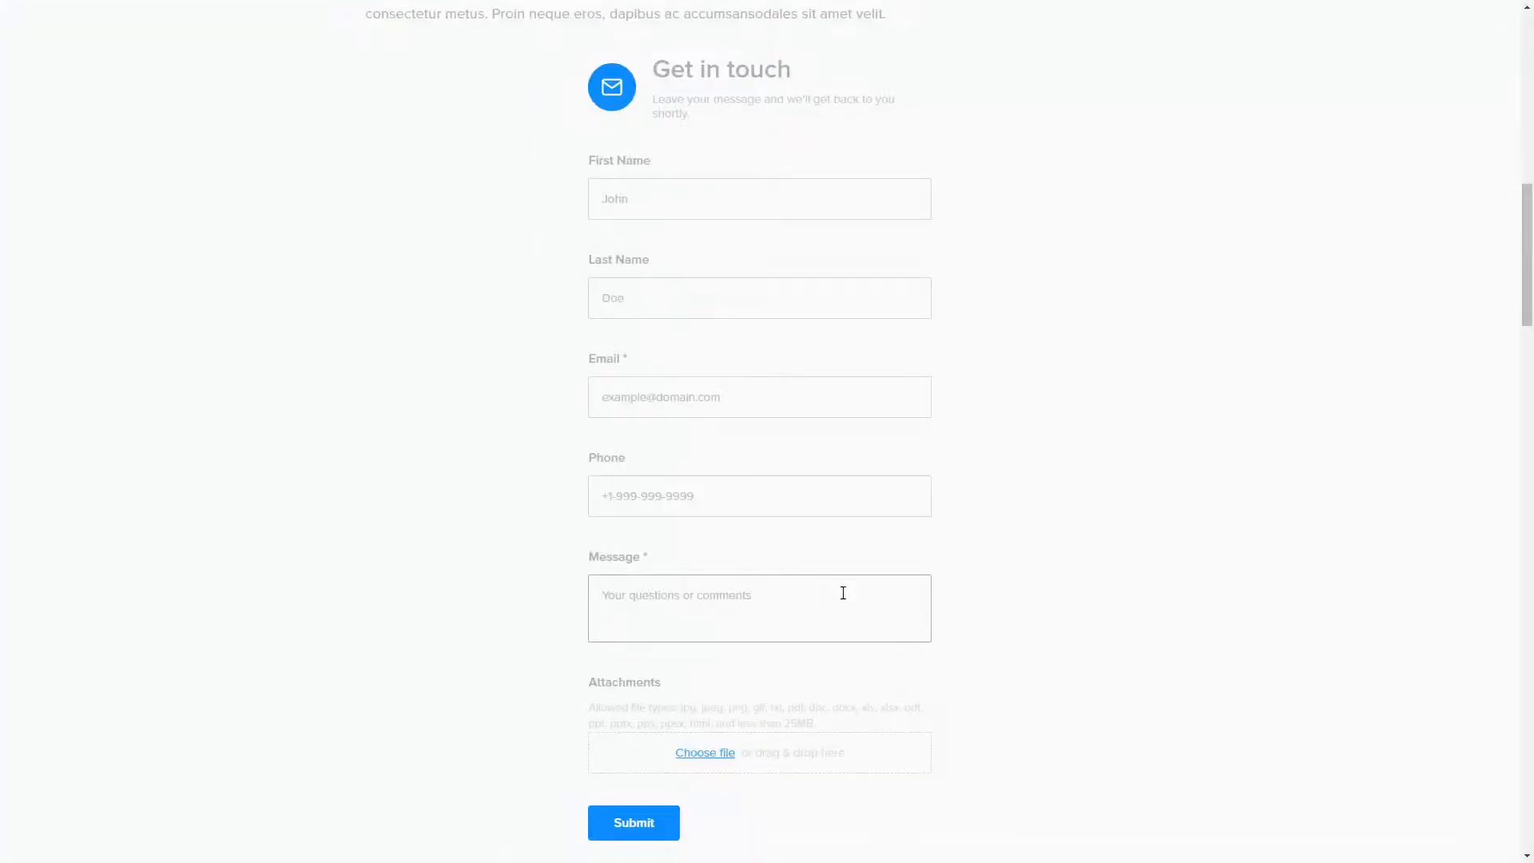
Submit 'Hello!' as a test message through the demo contact form.
text(Hello!)
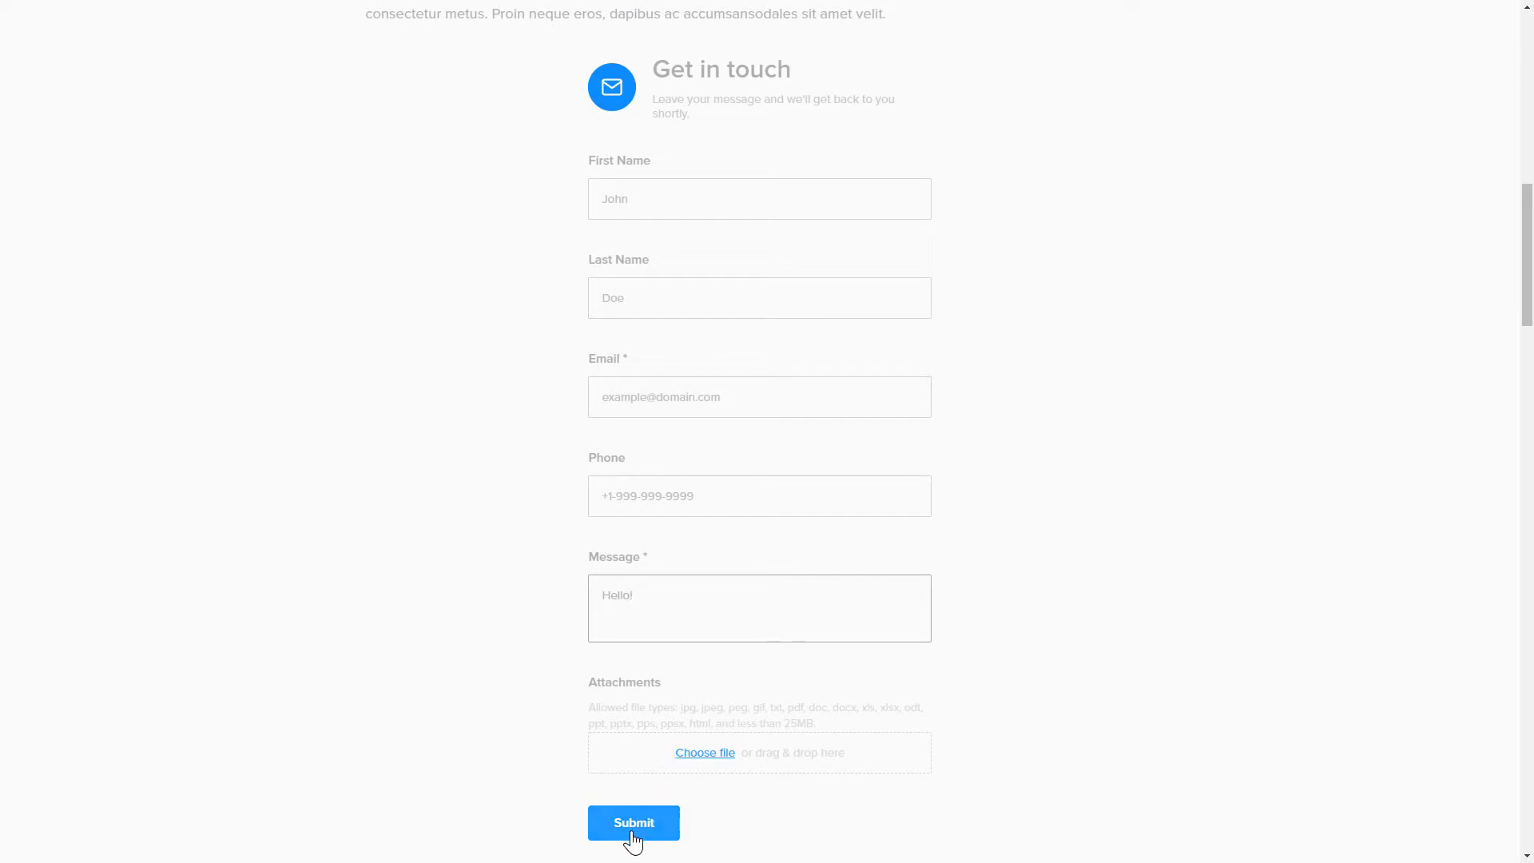
click(633, 822)
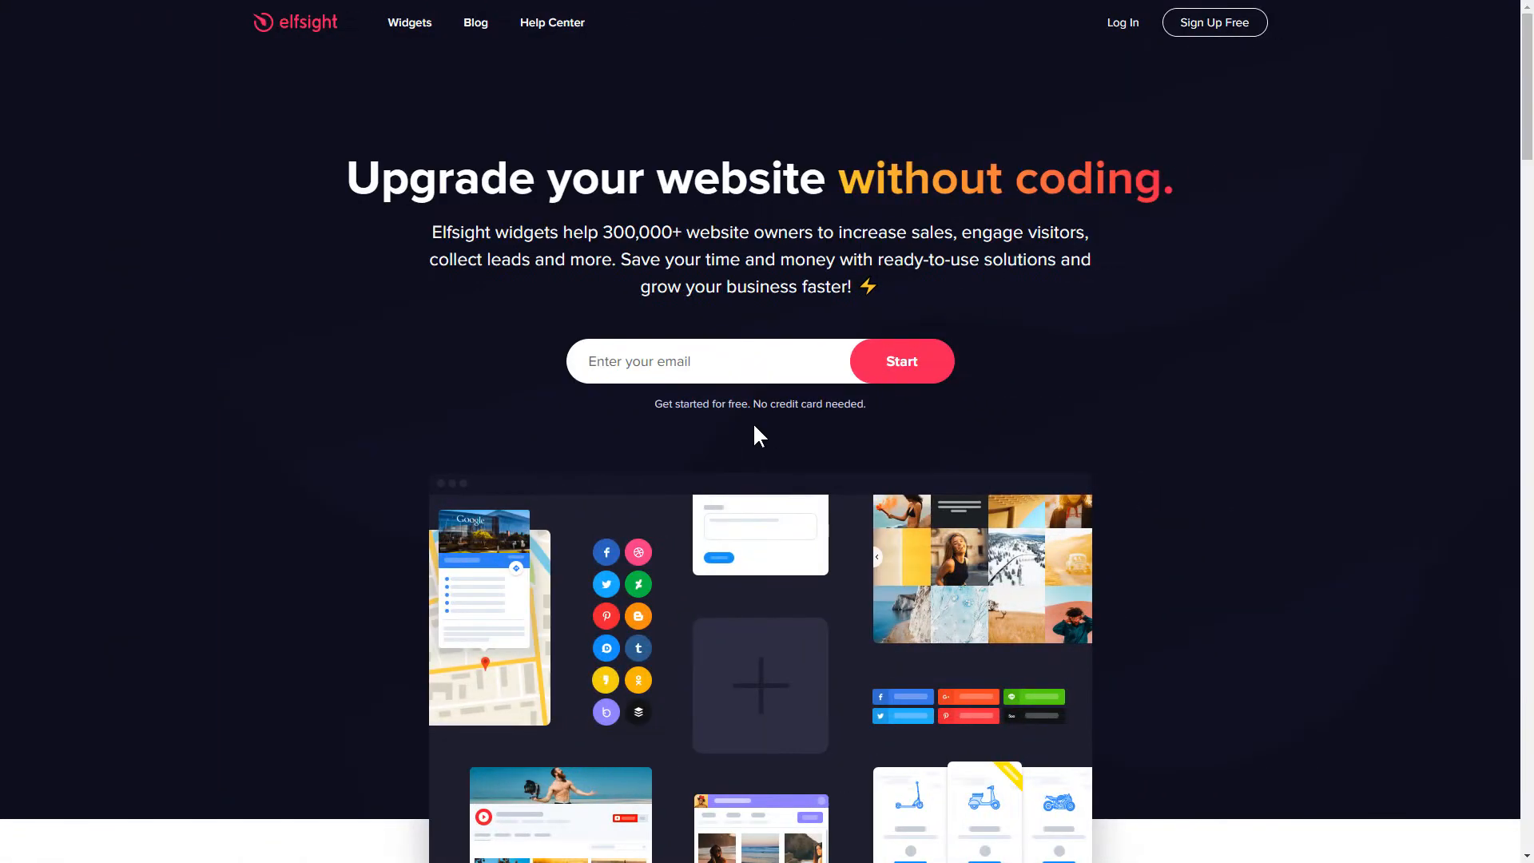
mouse_move(602, 241)
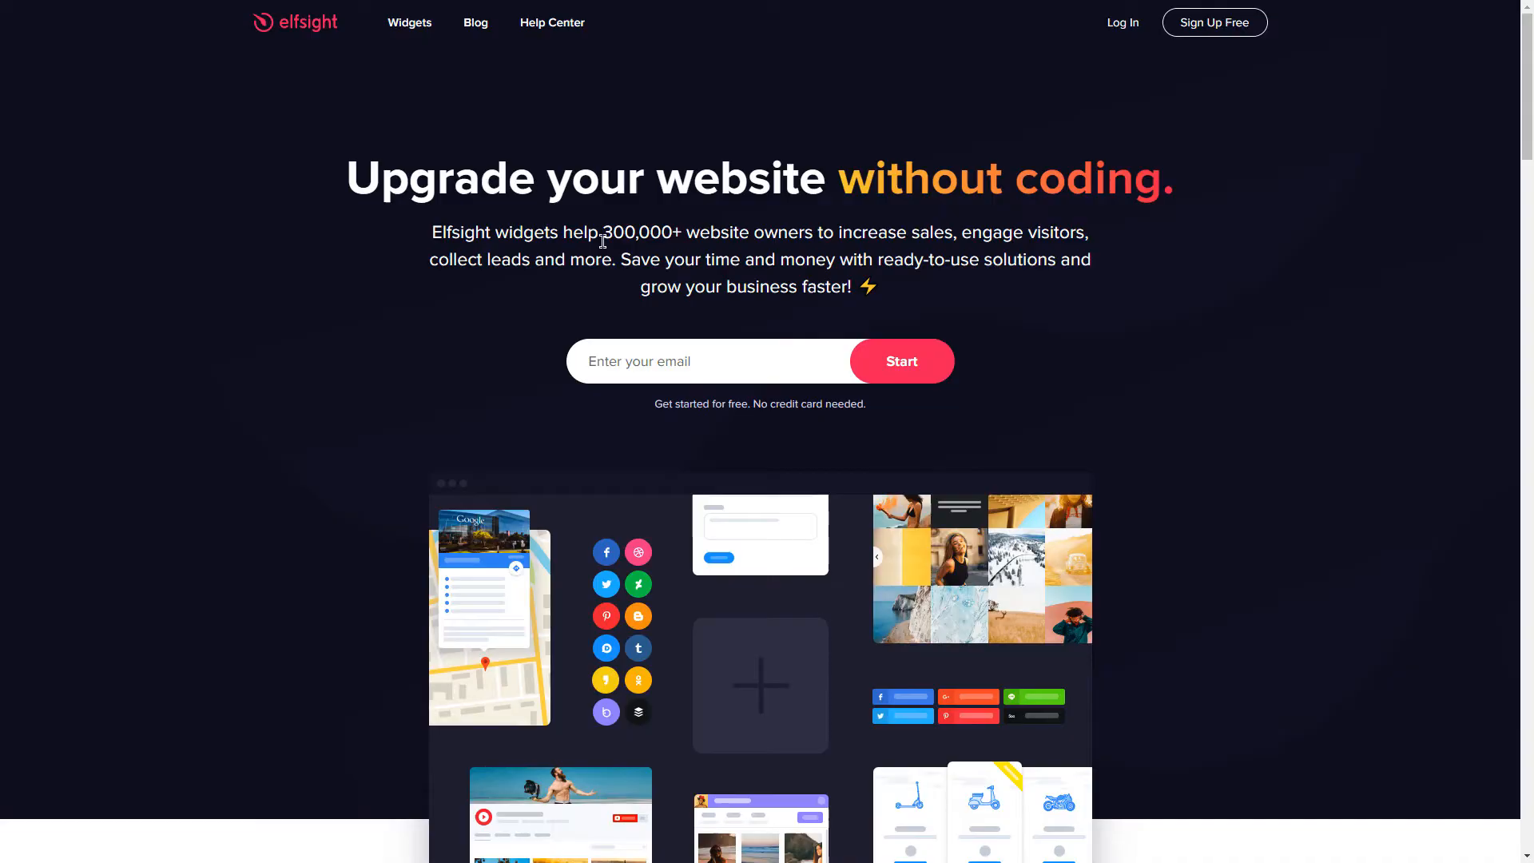
Start a new Contact Form widget from Elfsight's Widgets menu under Forms.
click(409, 22)
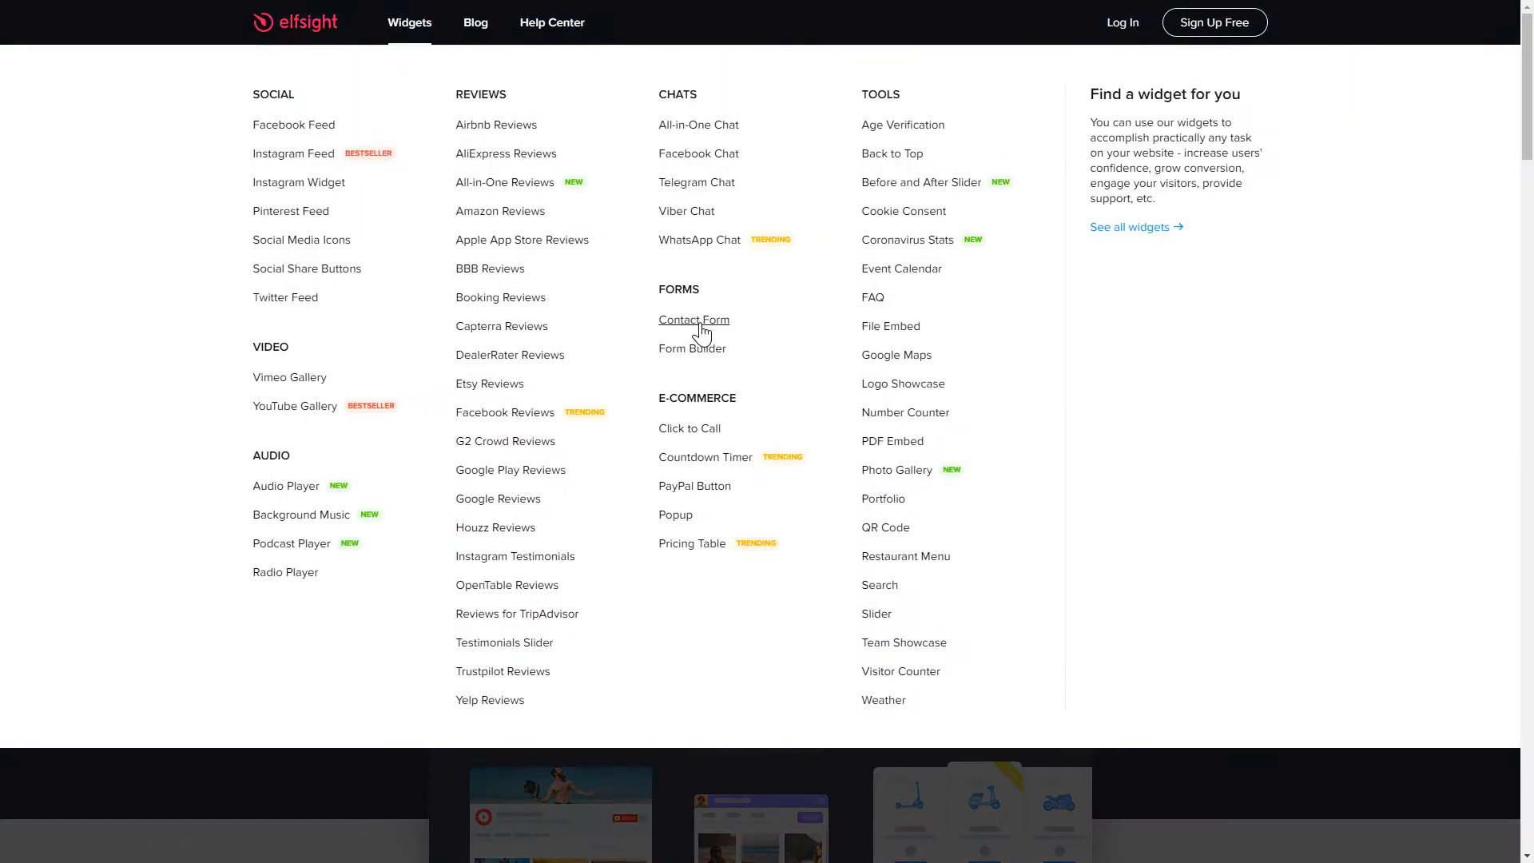
click(694, 320)
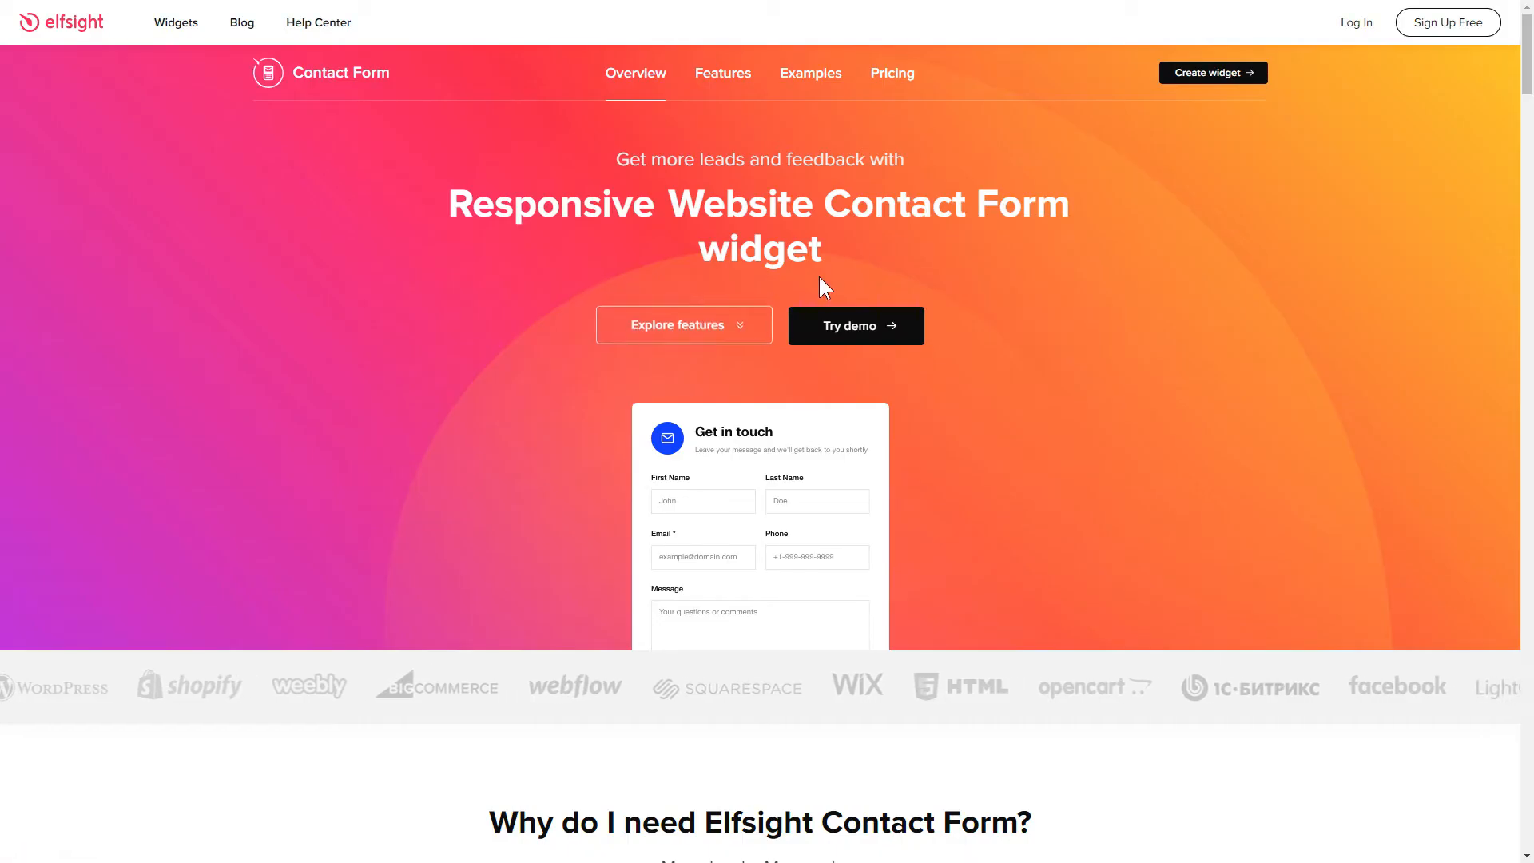
click(1212, 71)
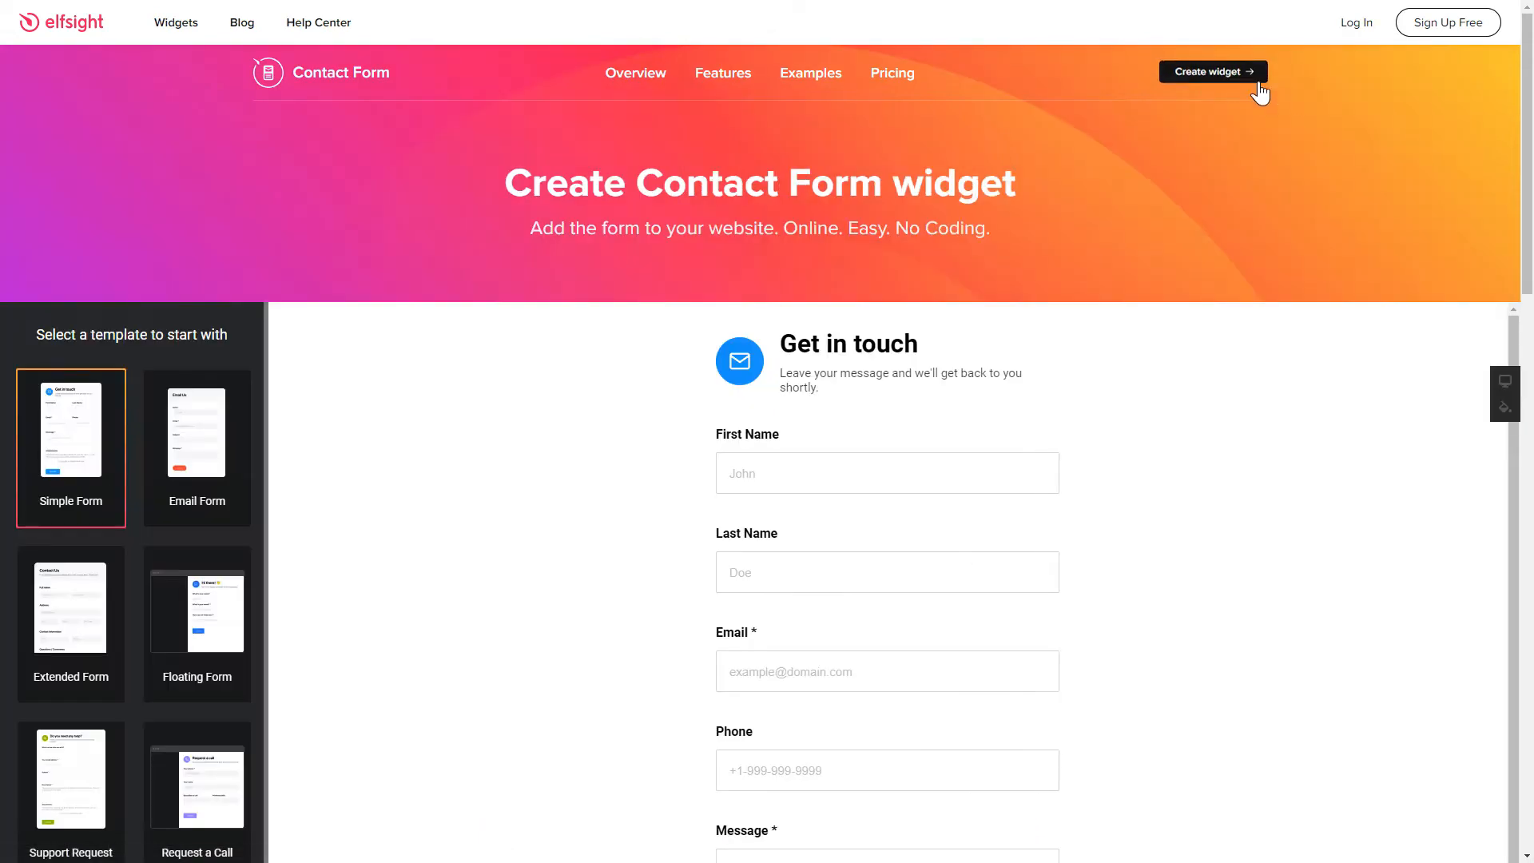
Preview the Email Form and Floating Form templates, then continue with Simple Form.
scroll(down, 3)
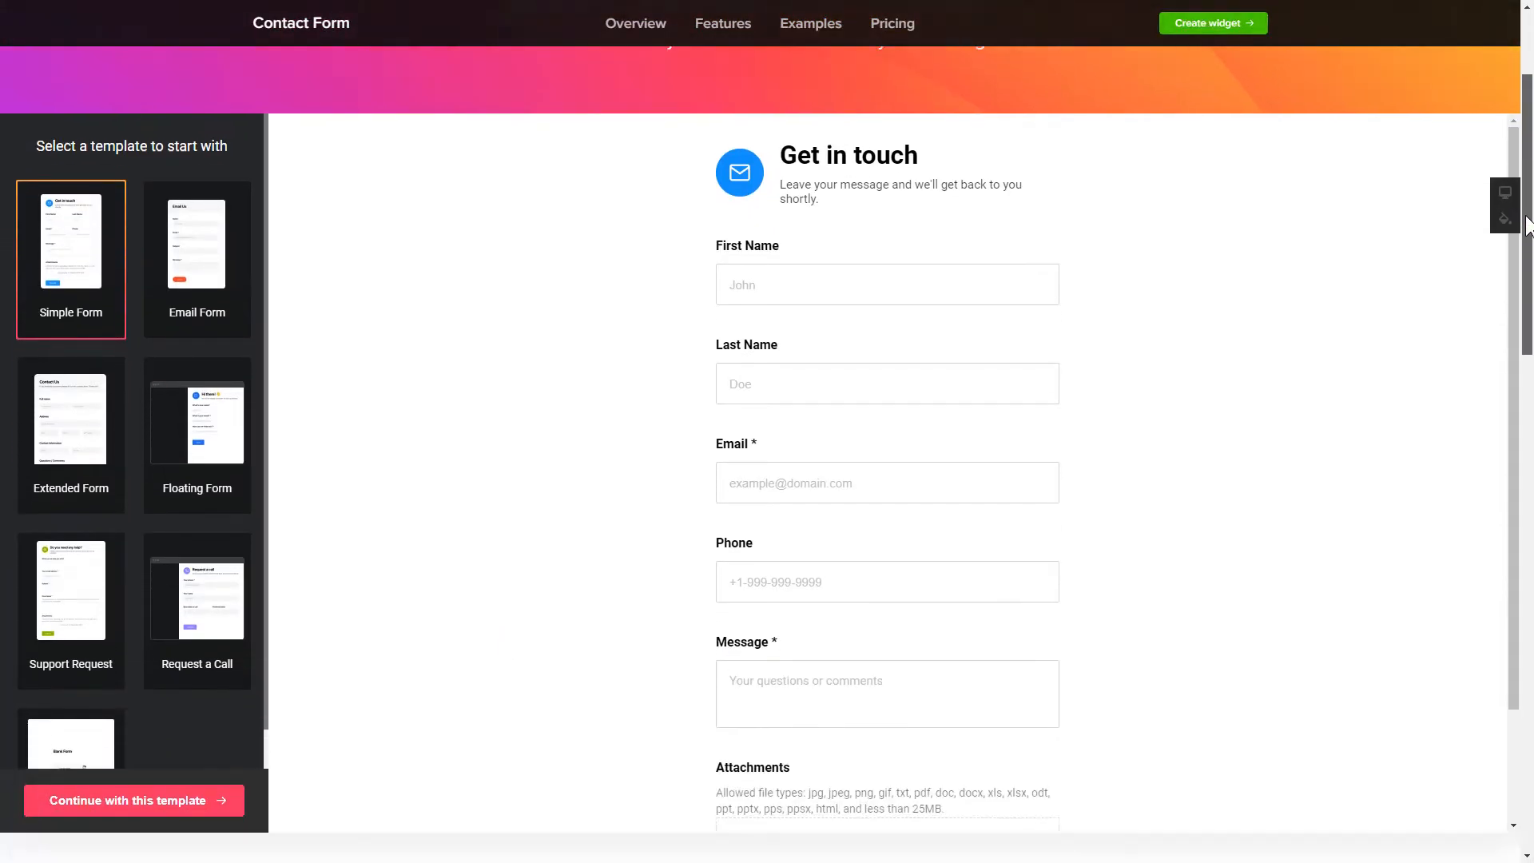
scroll(up, 3)
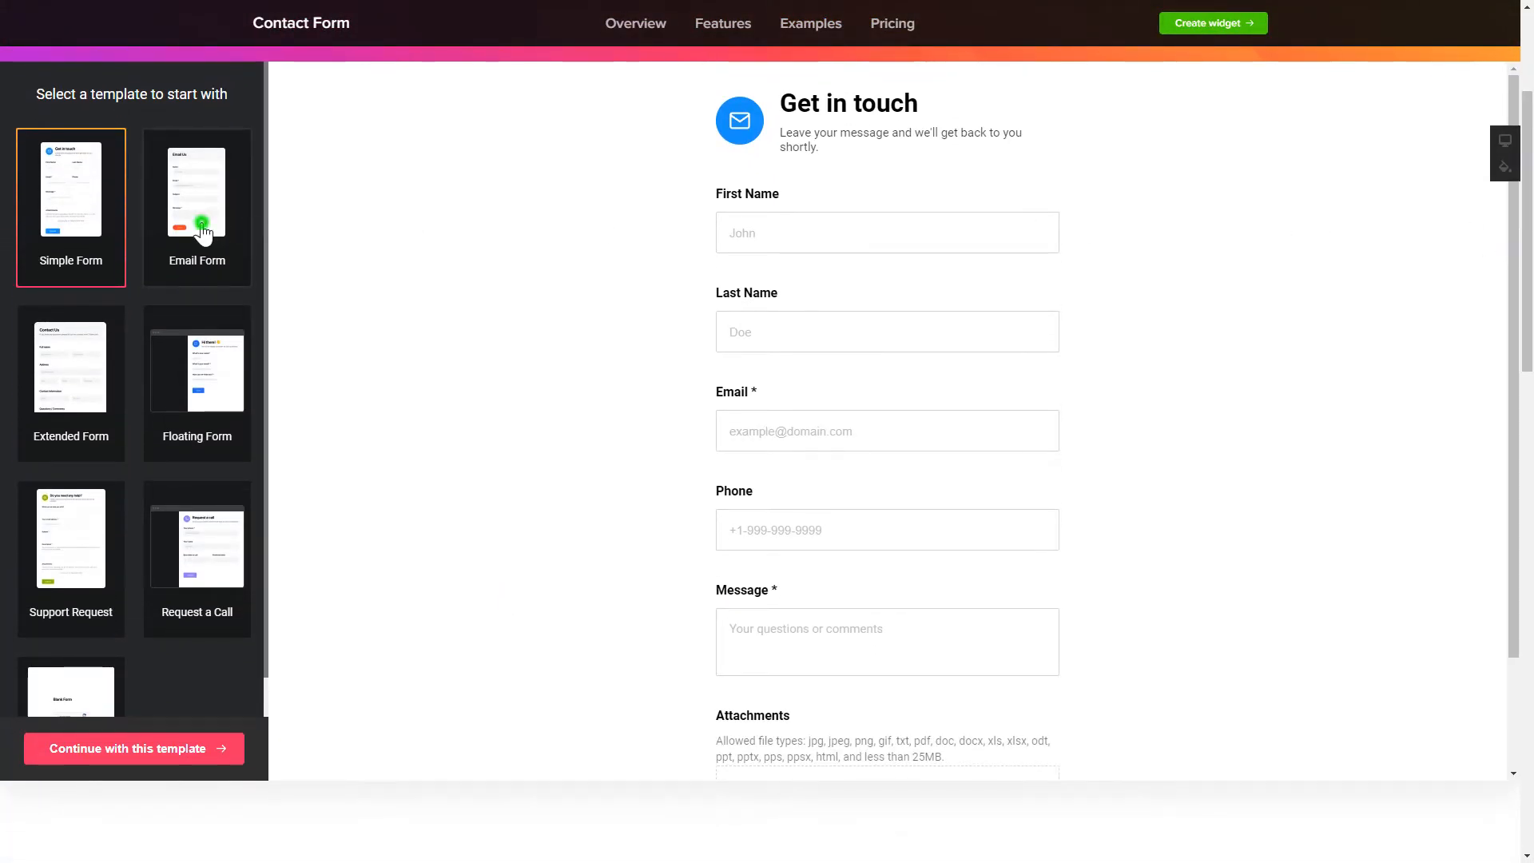
click(197, 370)
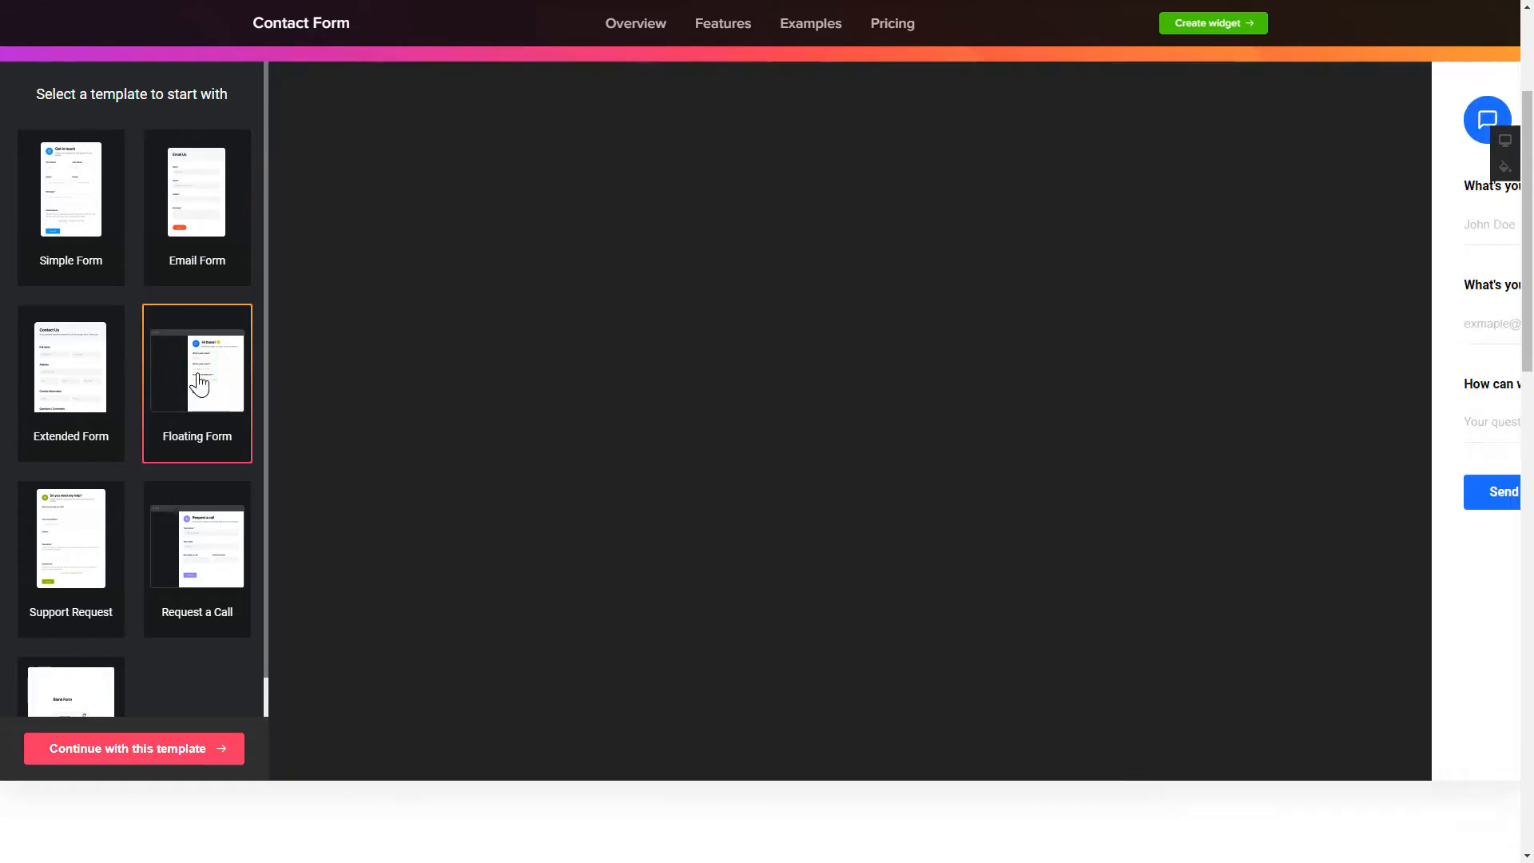
click(70, 187)
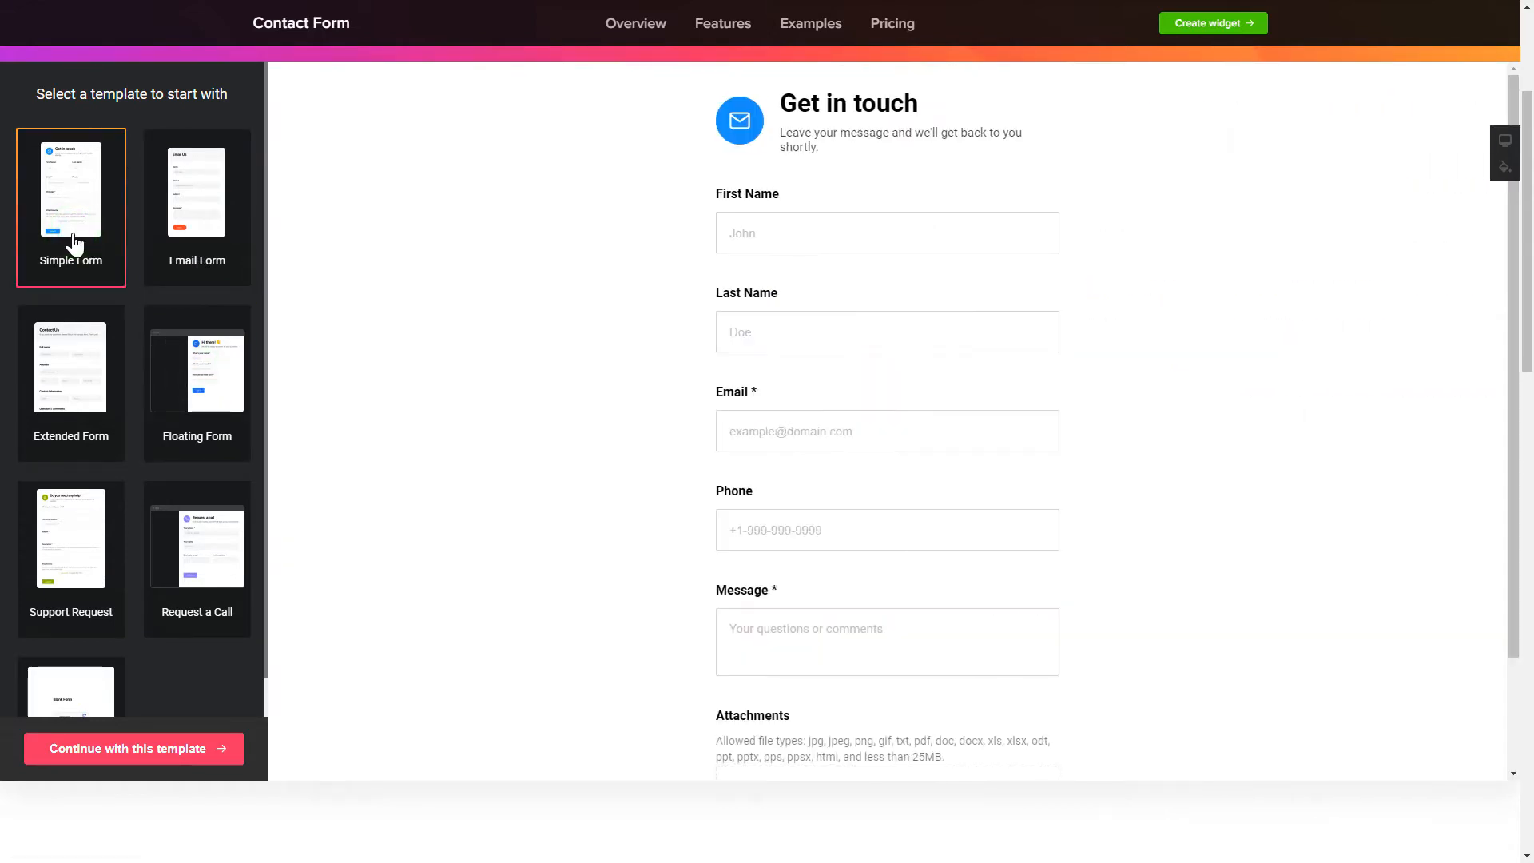
click(133, 749)
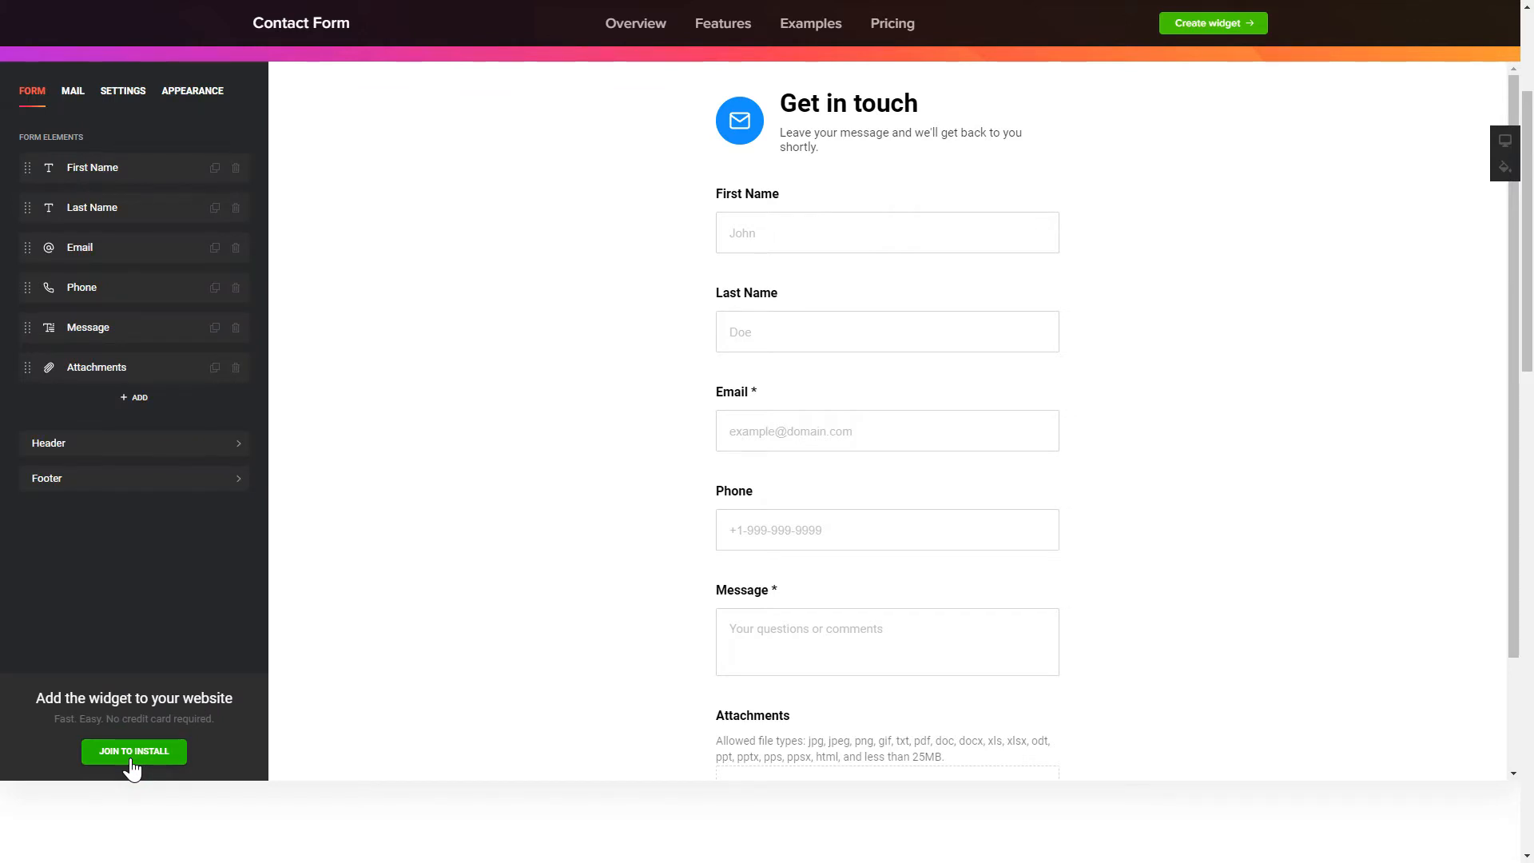
Review the First Name field, Mail, Settings and Appearance tabs, then choose Join to Install.
click(92, 167)
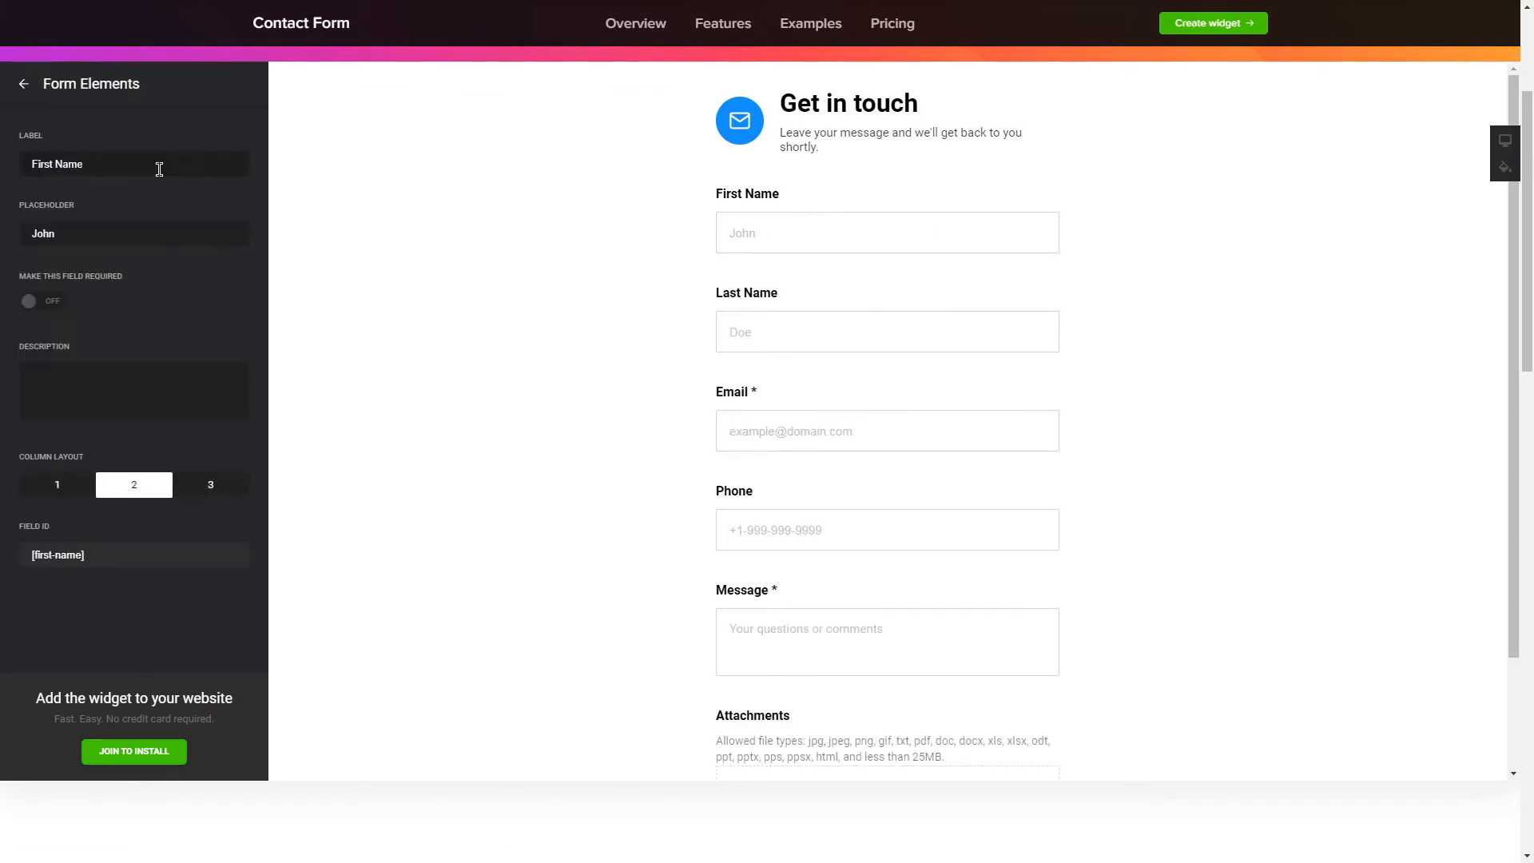
click(22, 83)
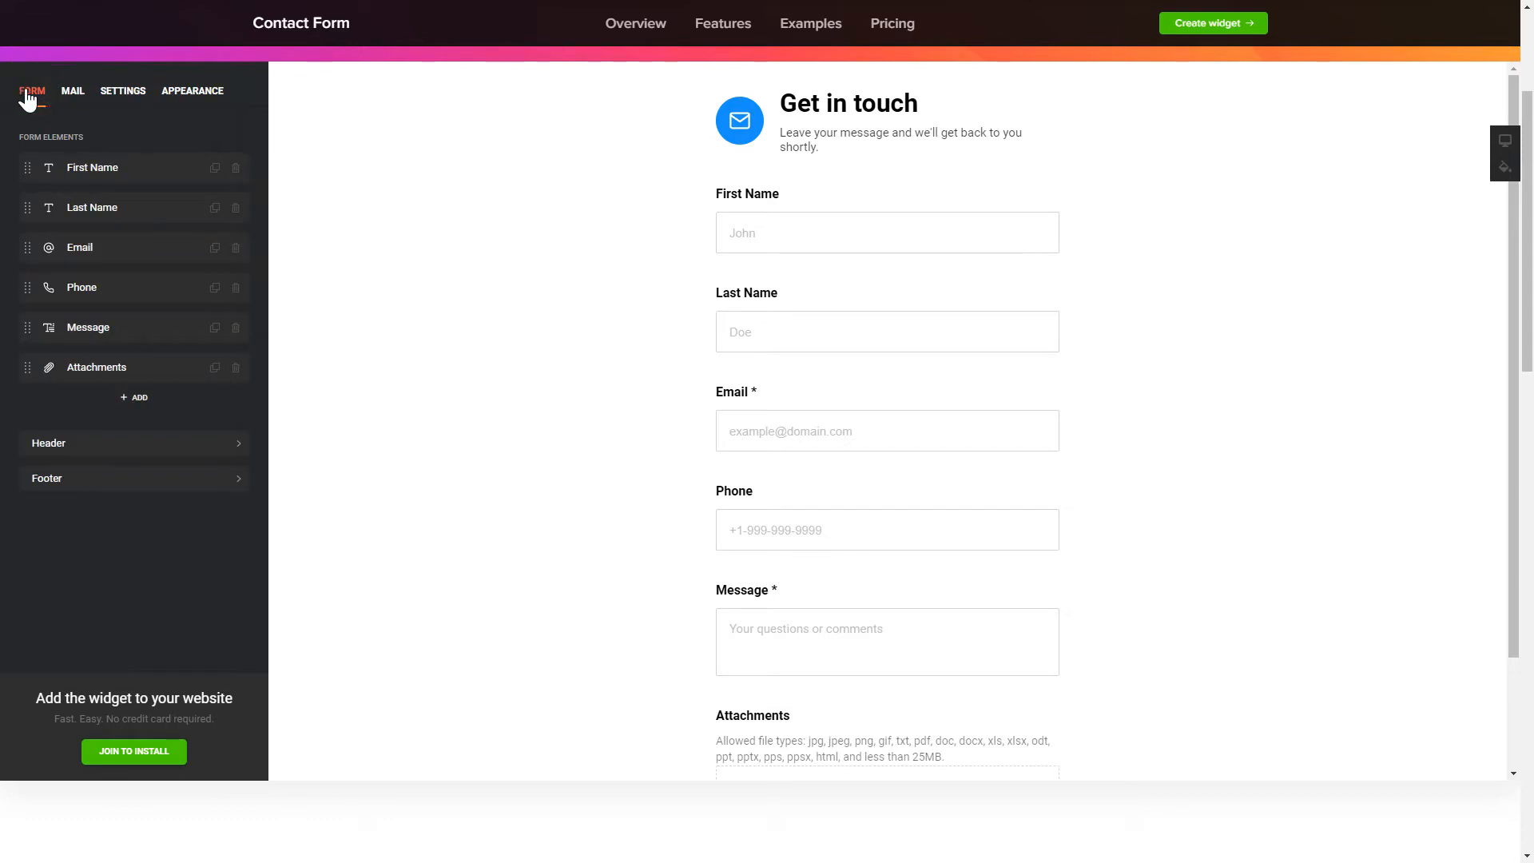
click(72, 90)
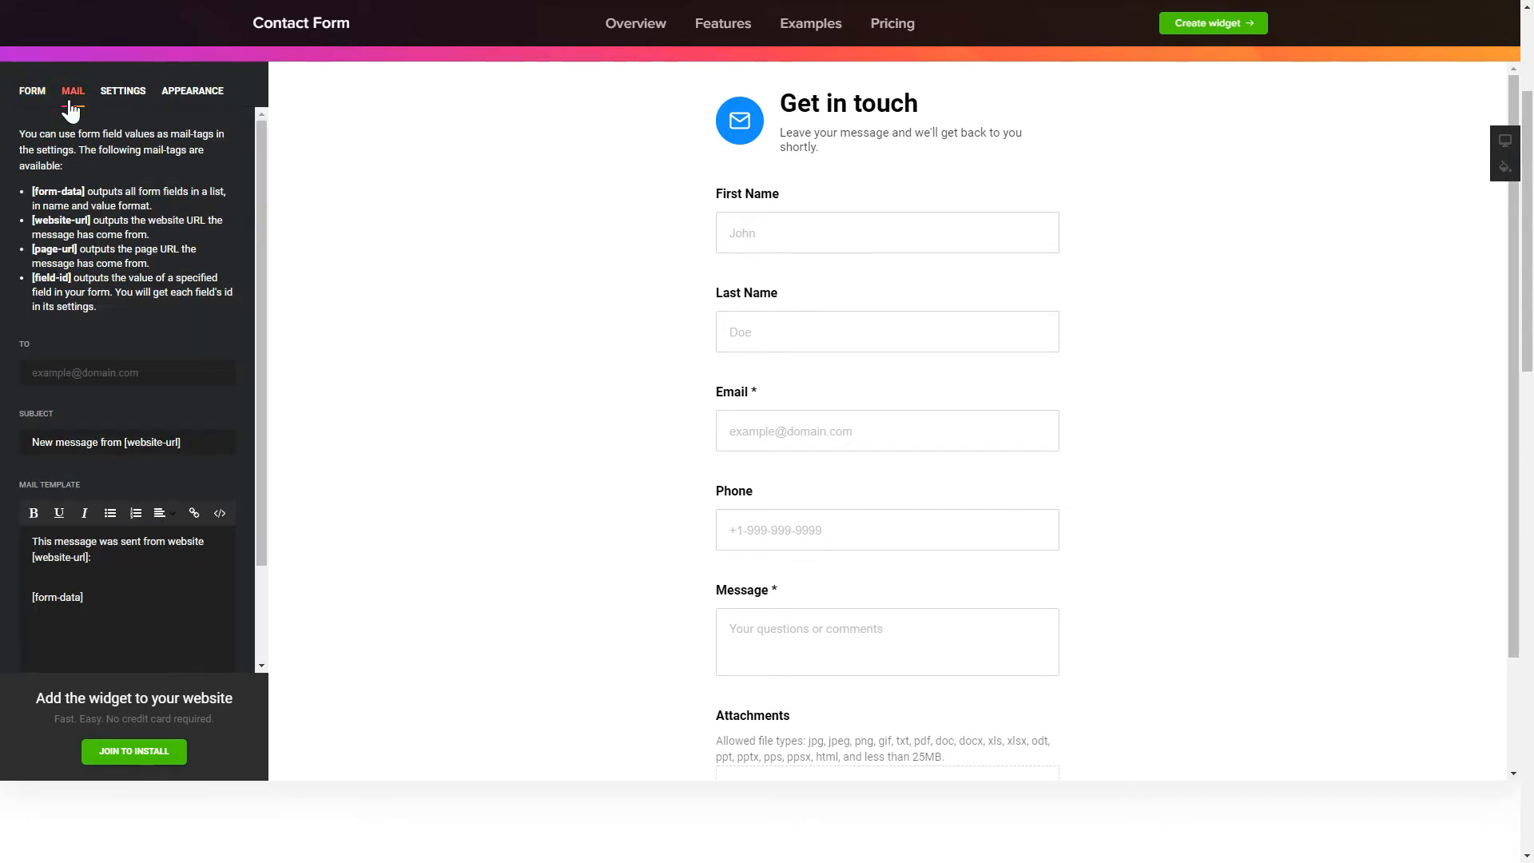
mouse_move(101, 106)
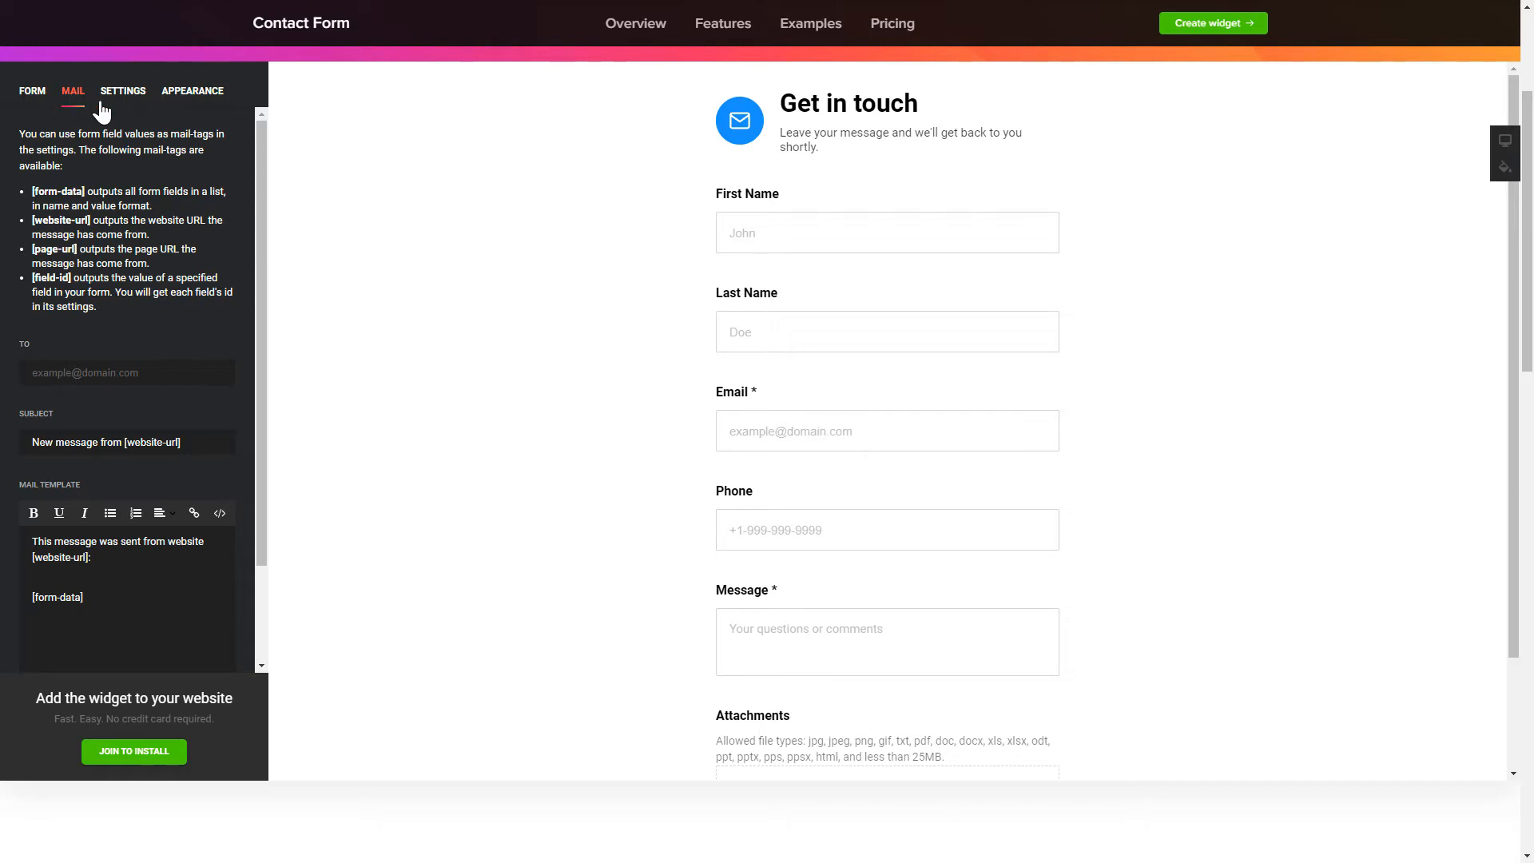
click(123, 90)
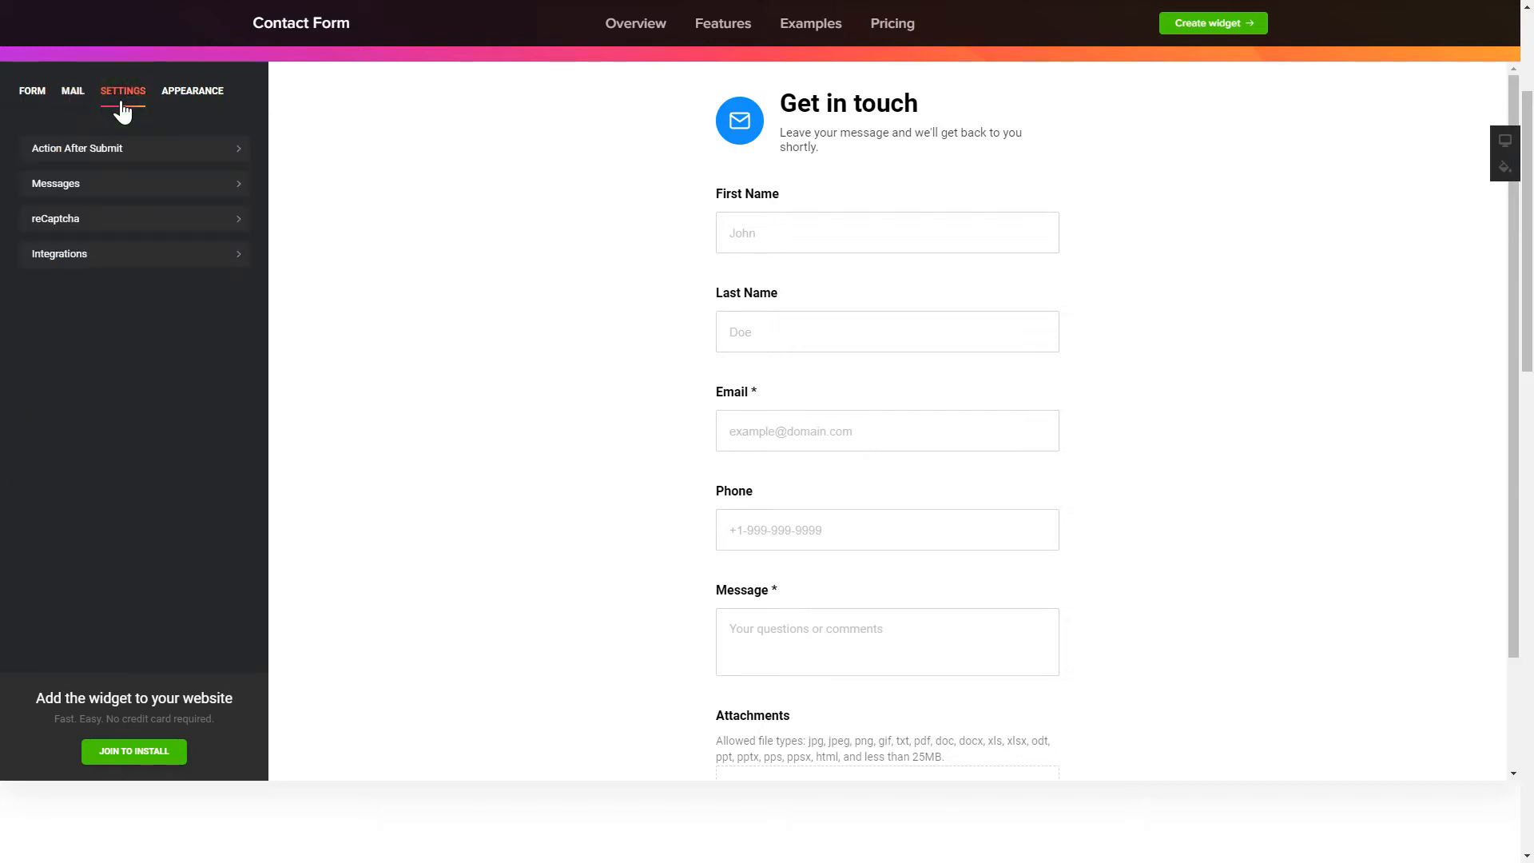
click(193, 90)
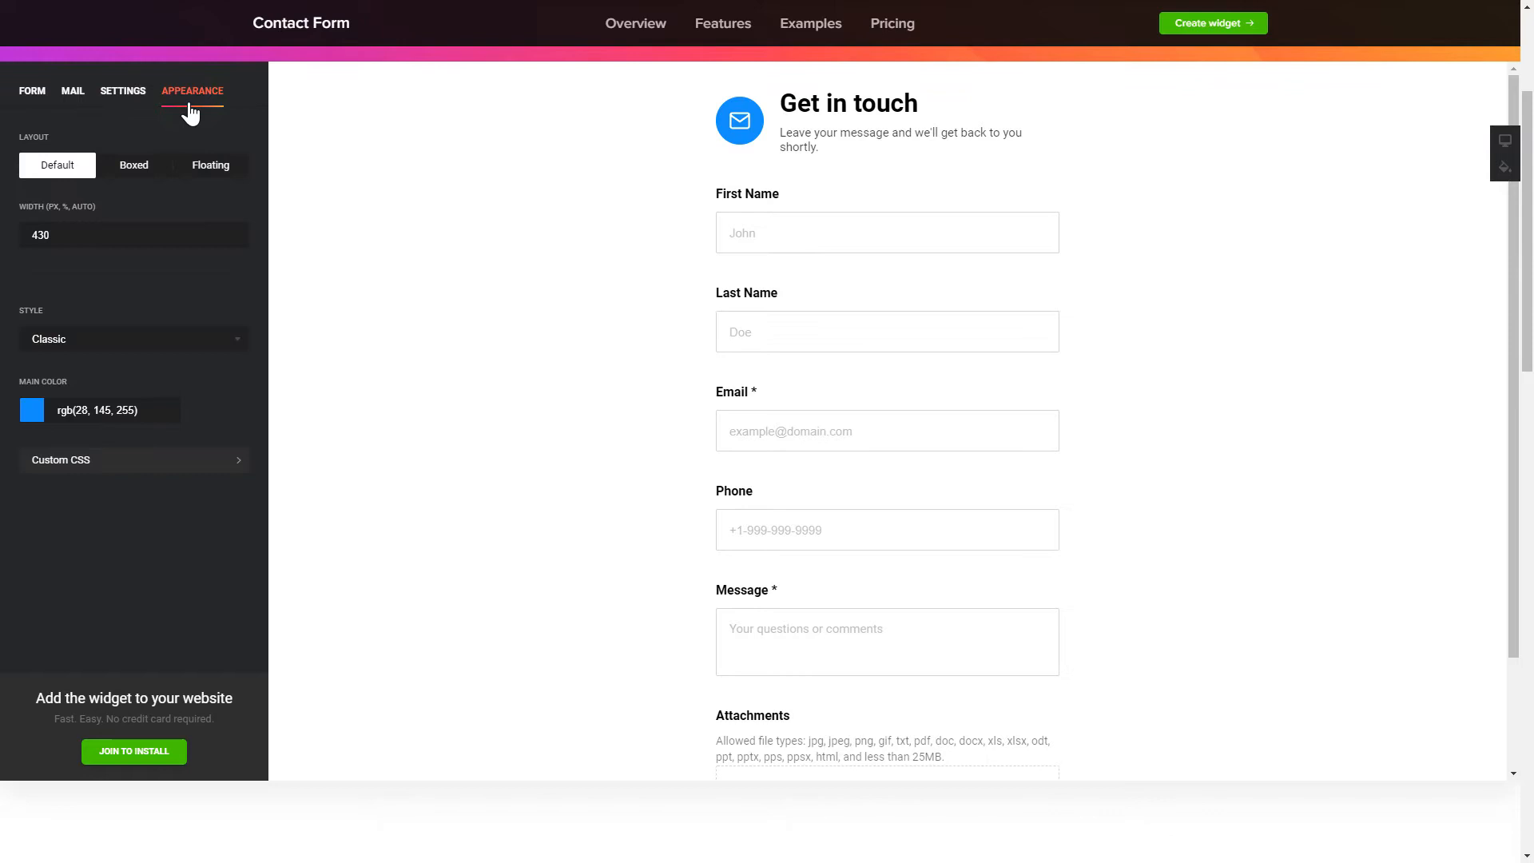
click(31, 90)
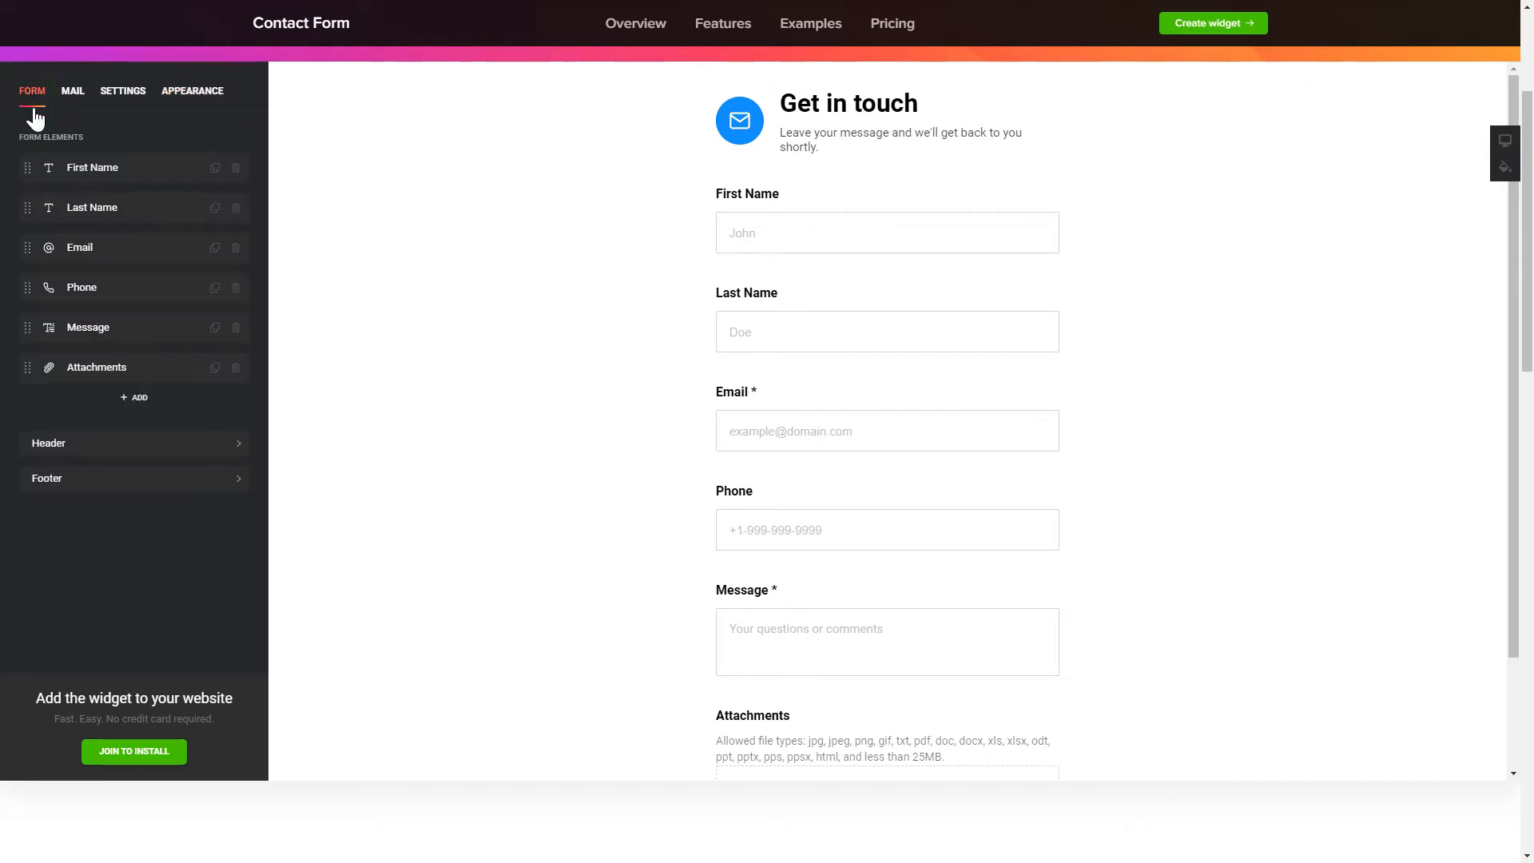
click(134, 751)
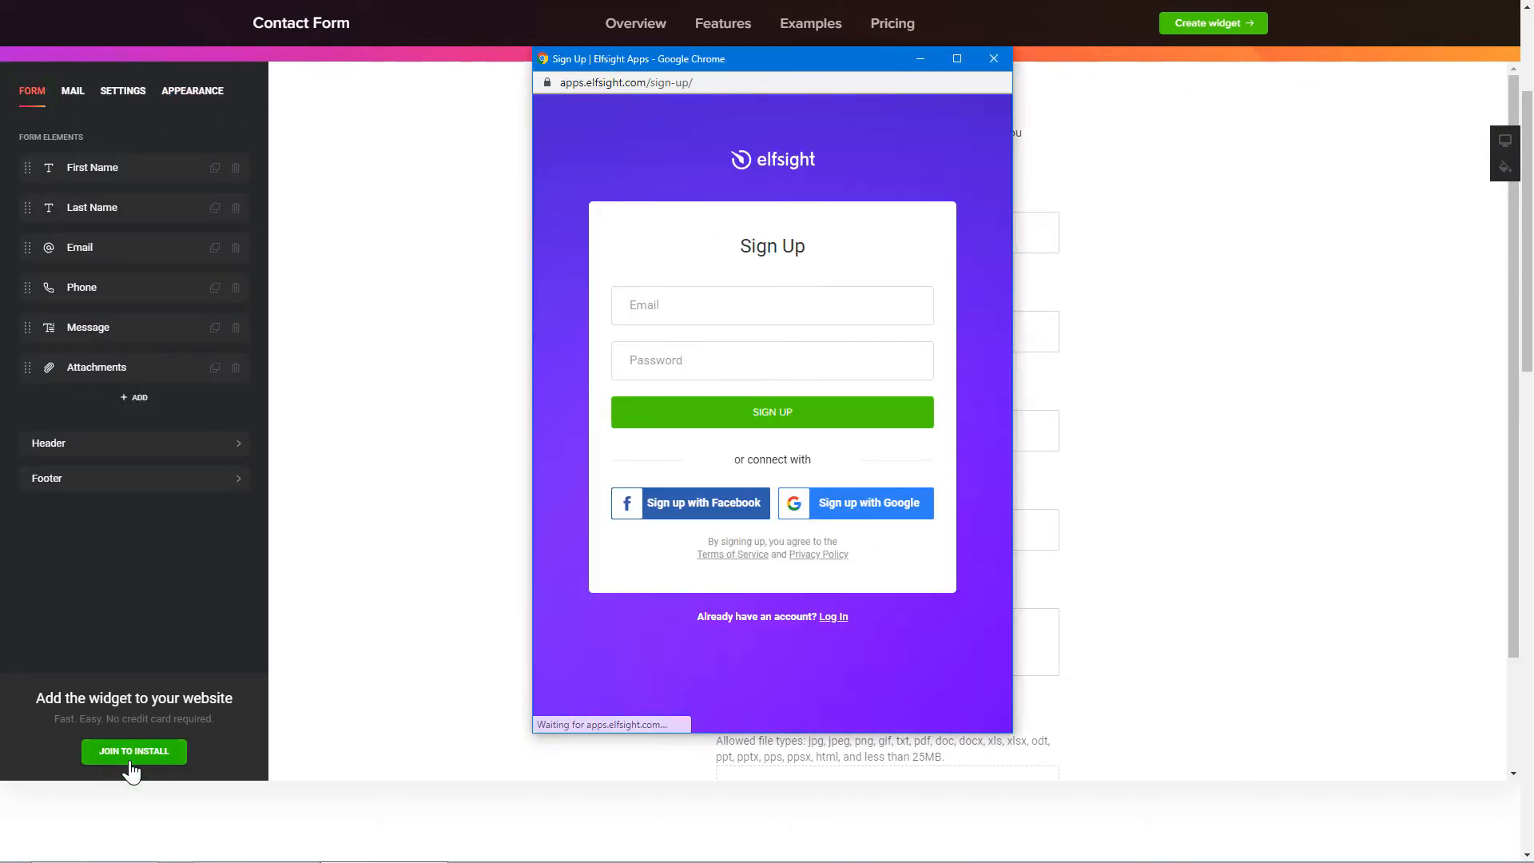
Sign up for an Elfsight account and save the Contact Form widget.
text(example@elfsight.com)
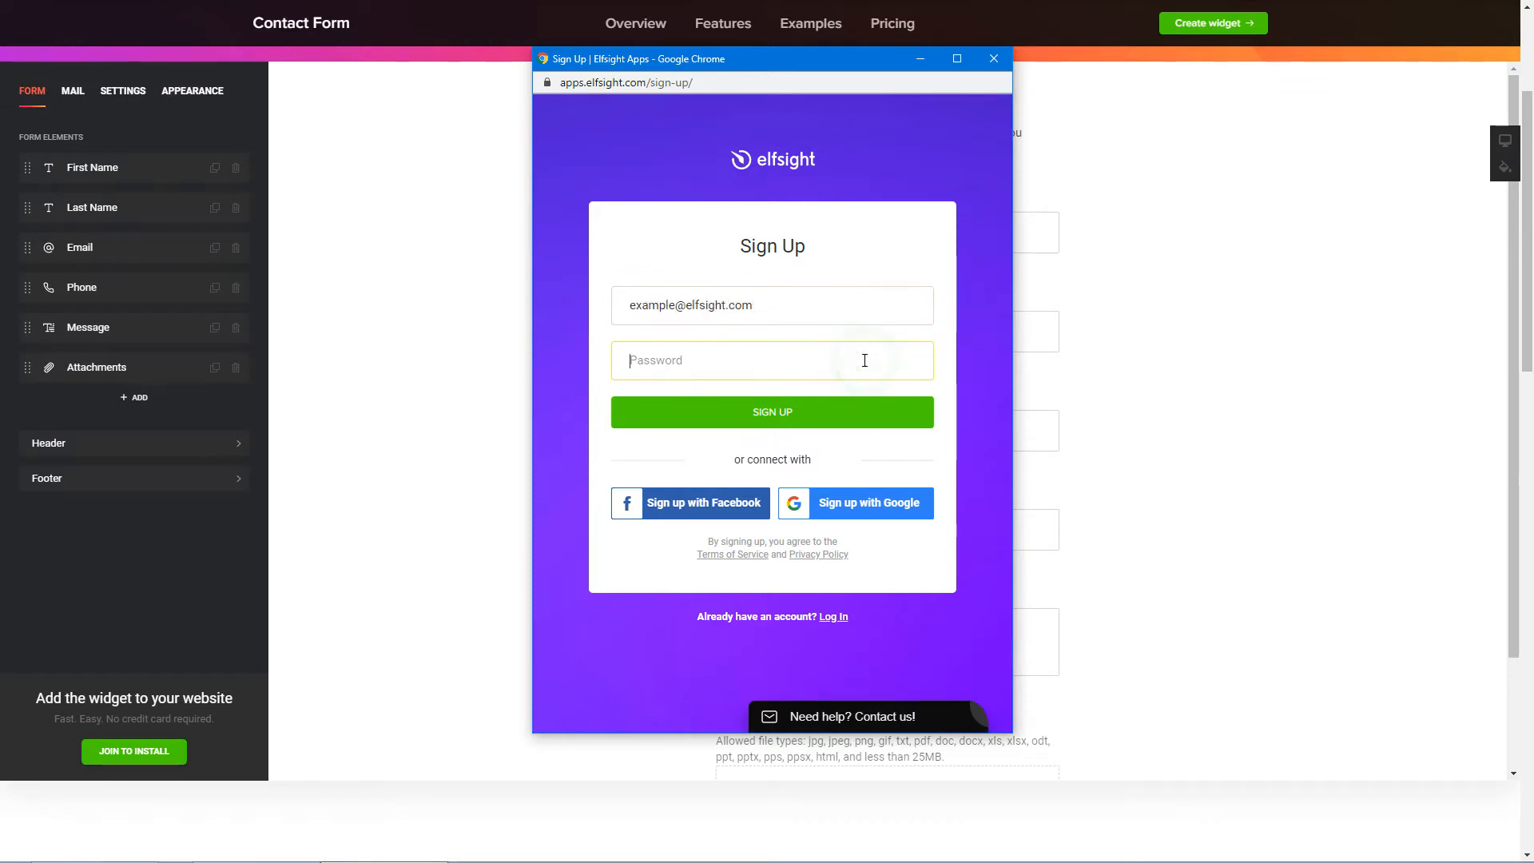
click(772, 412)
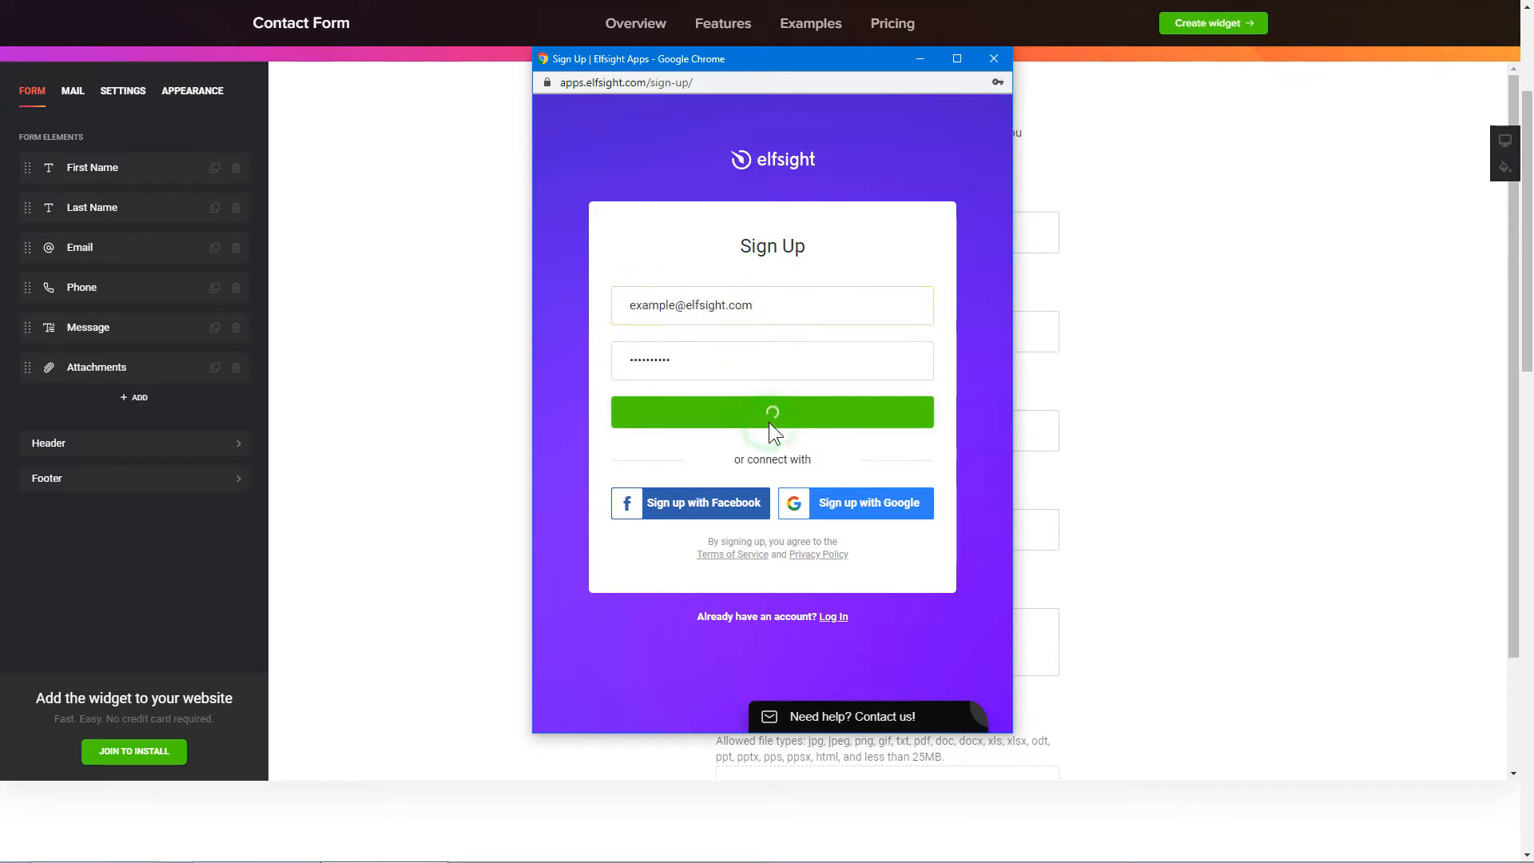
click(772, 411)
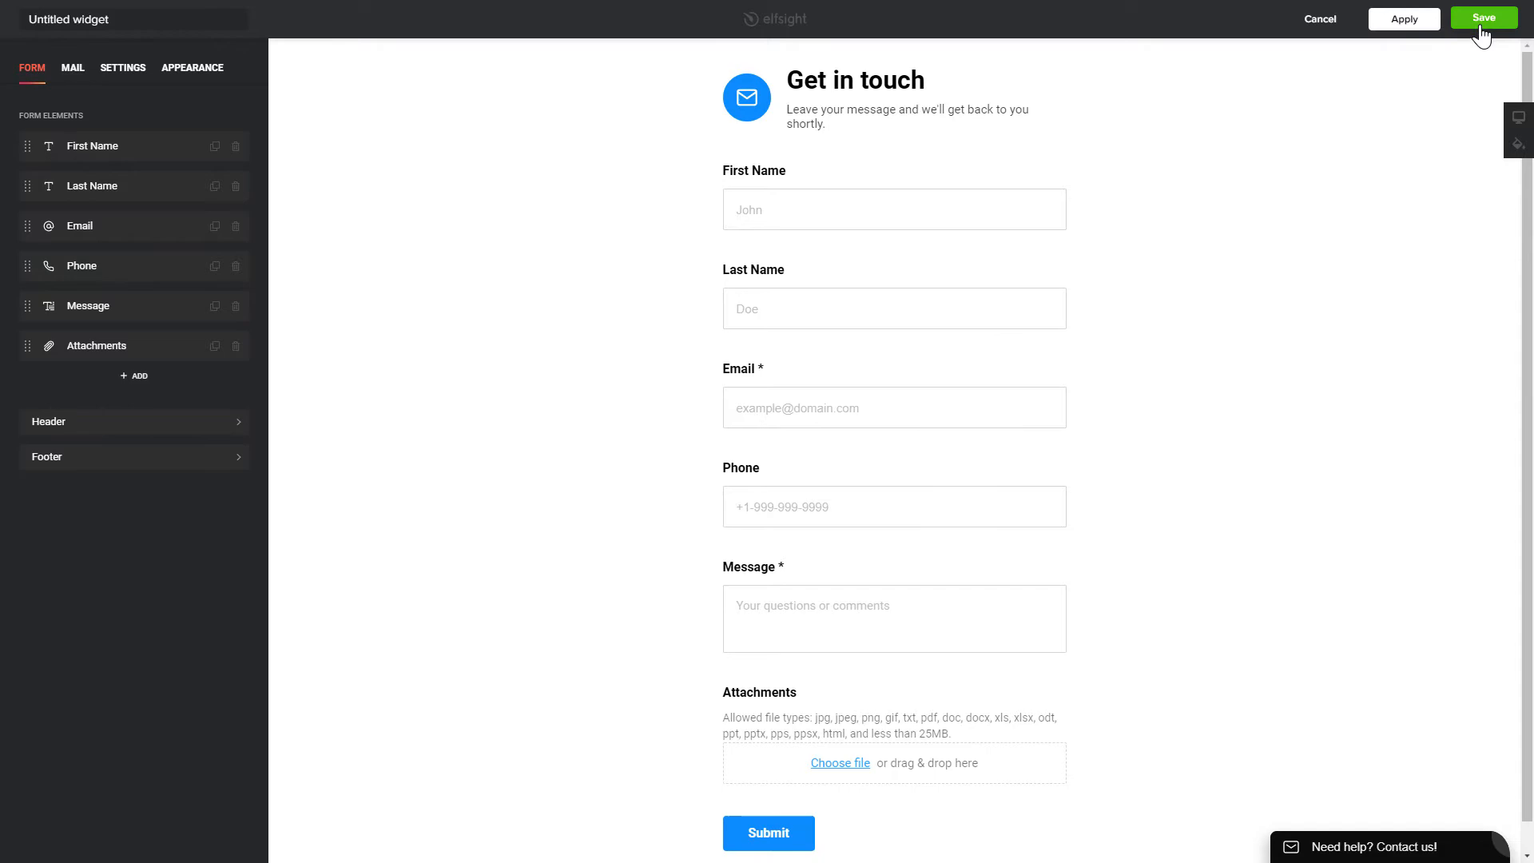
click(1483, 17)
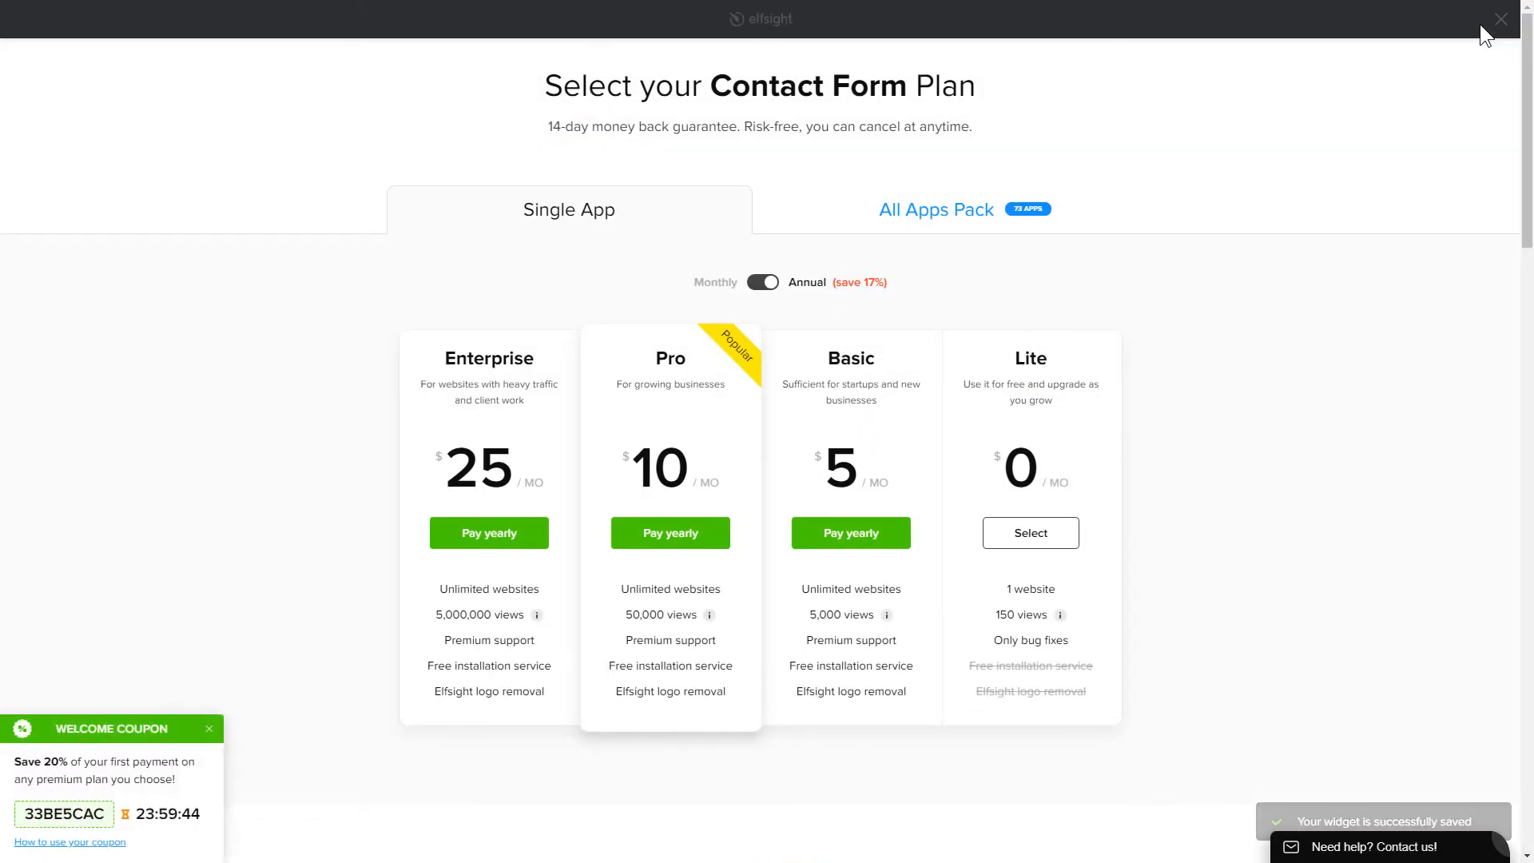
mouse_move(984, 428)
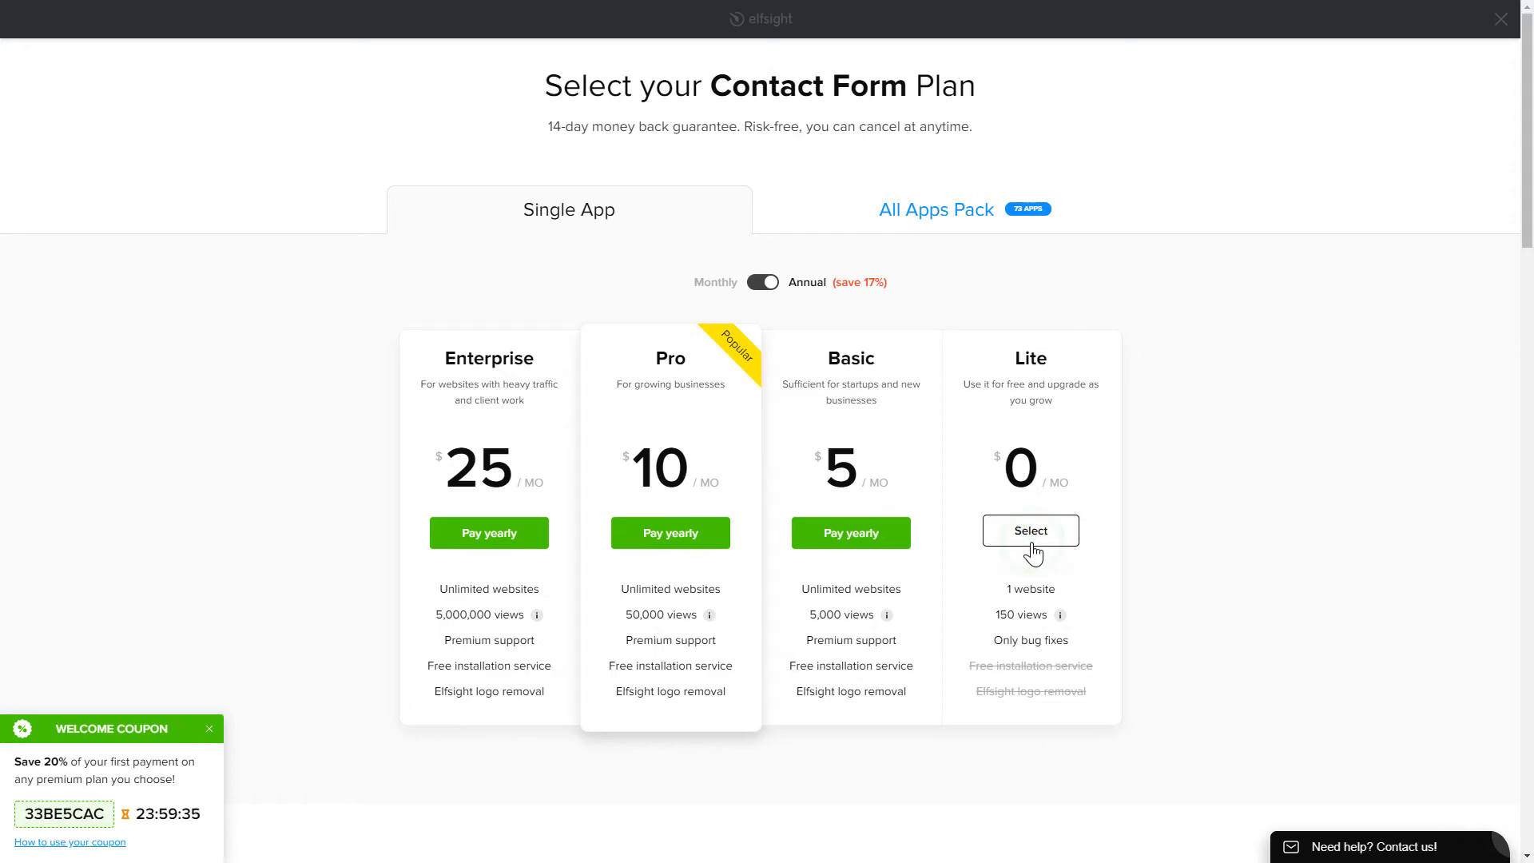
Select the free Lite plan and copy the widget's embed code.
click(1029, 530)
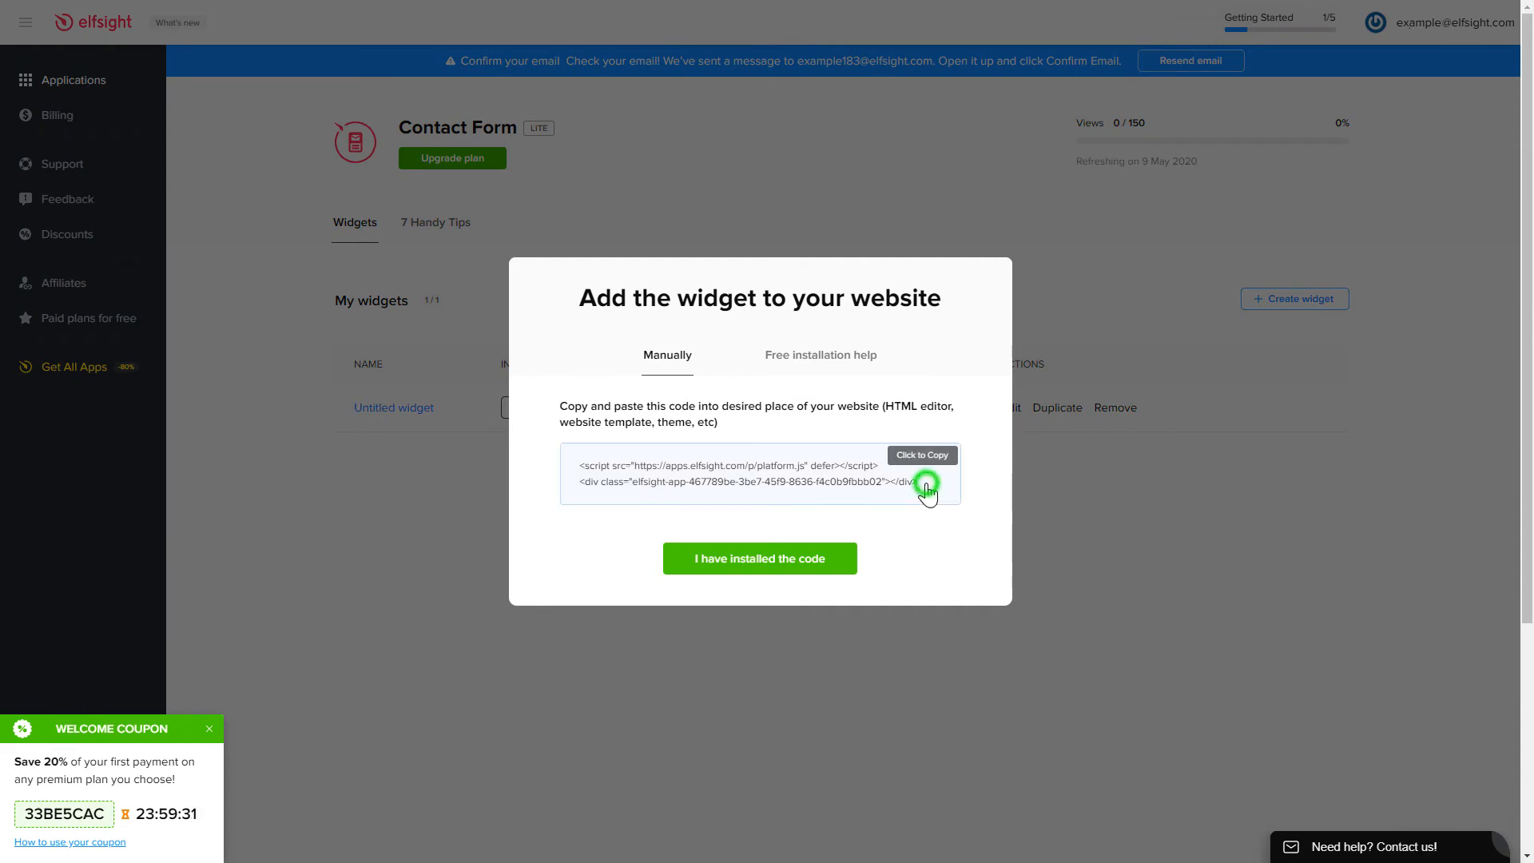
click(921, 455)
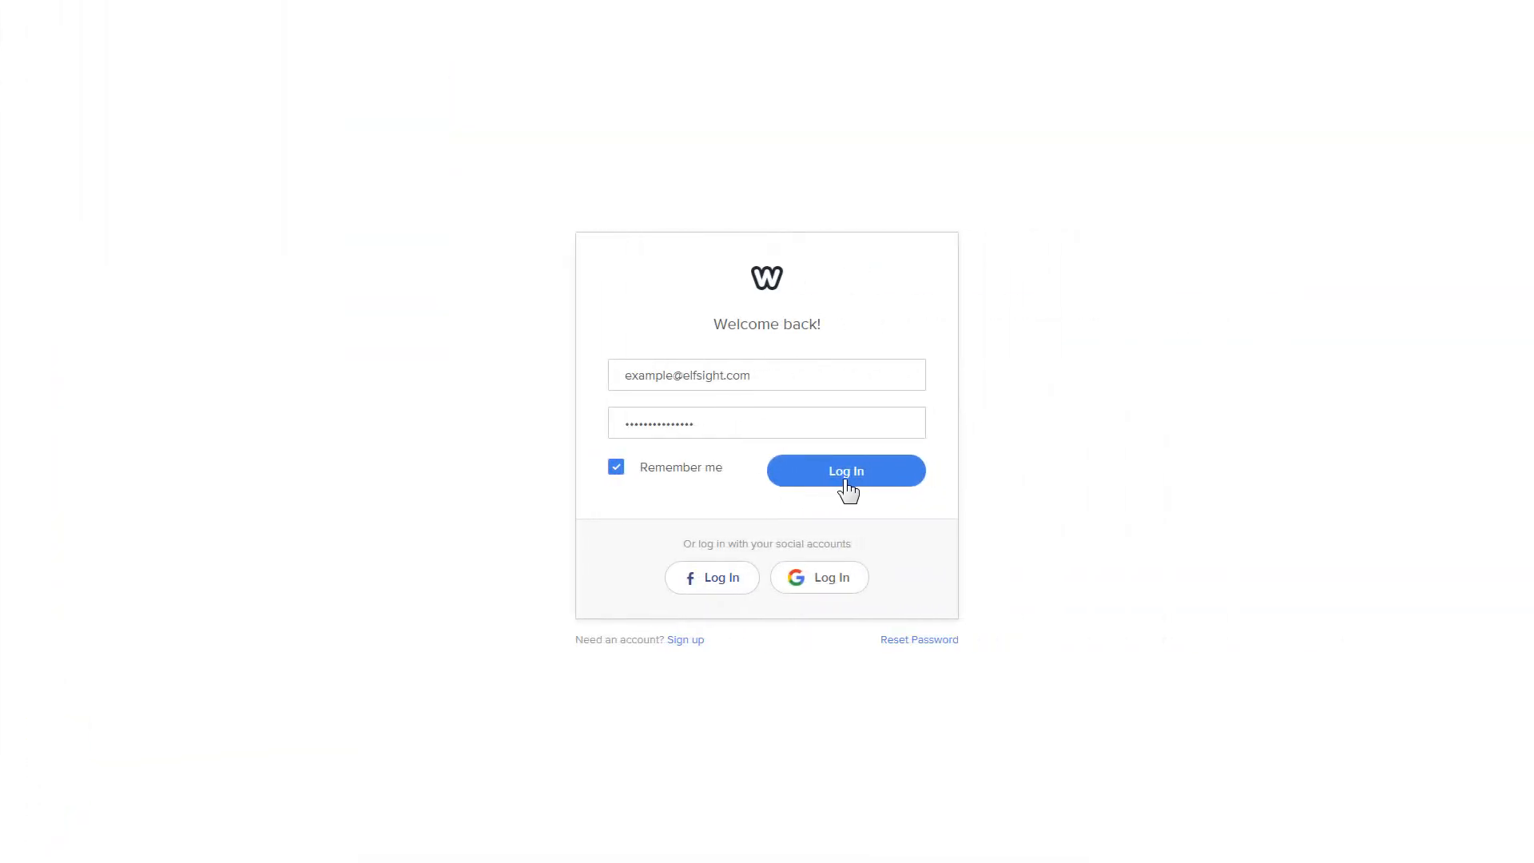
Log in to Weebly with the filled-in credentials to reach My Site's dashboard.
click(844, 470)
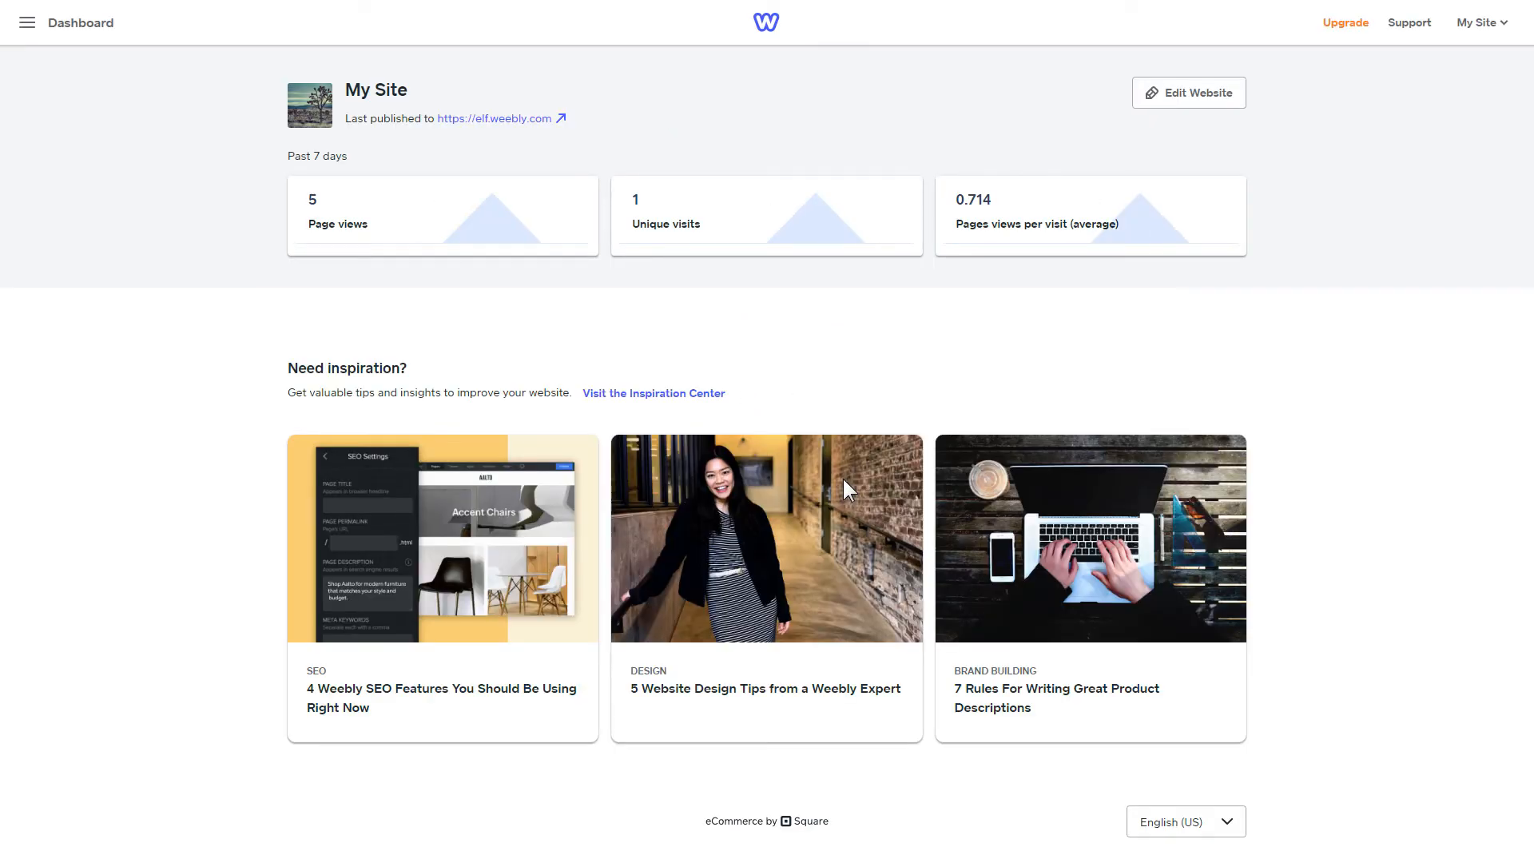
mouse_move(1194, 109)
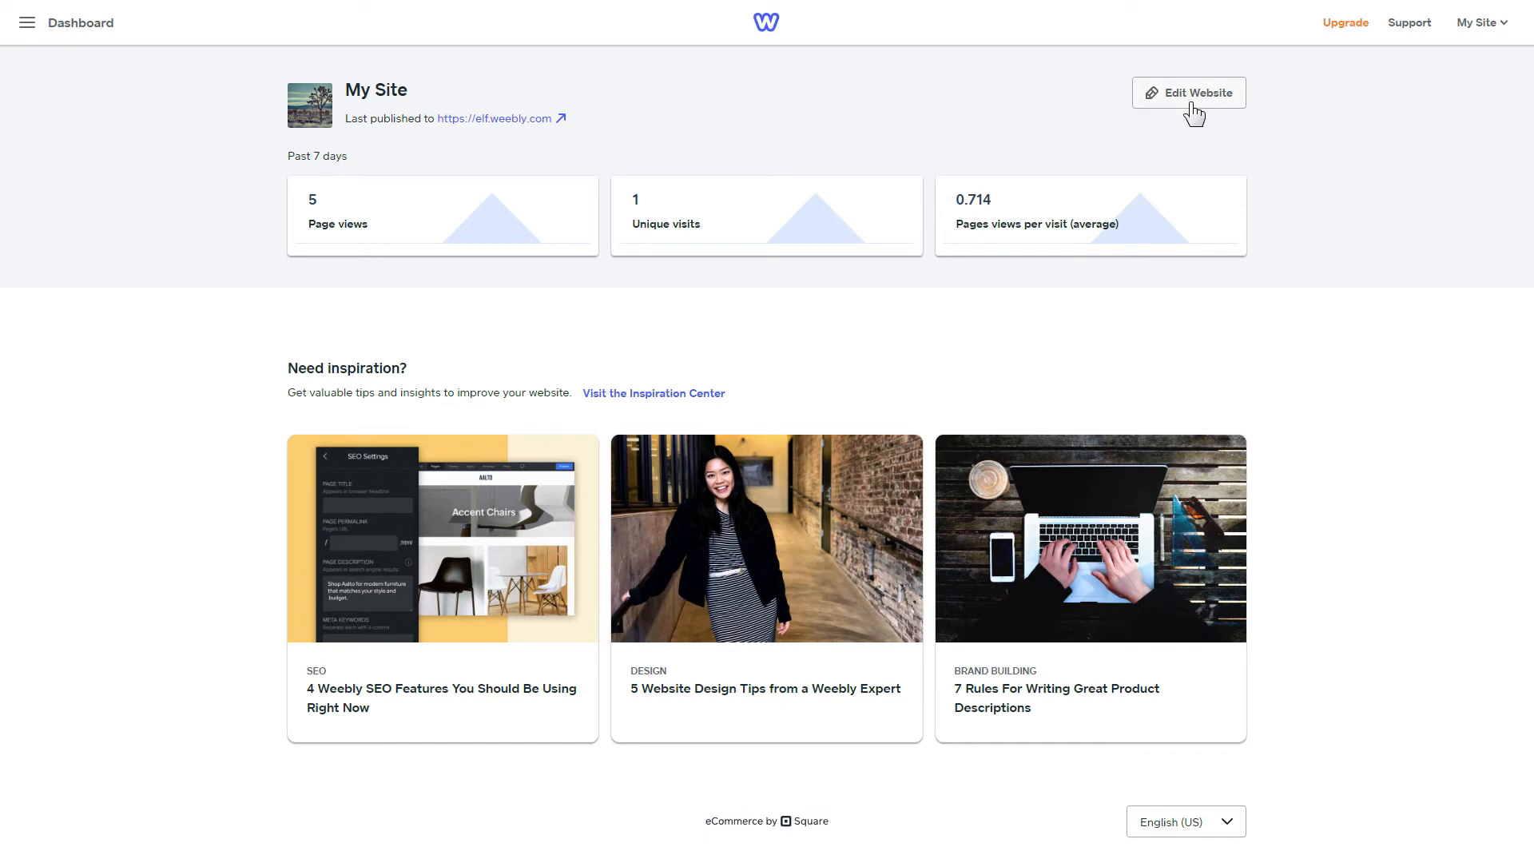
Add an Embed Code block under Mission and paste the Elfsight embed code into it.
click(1188, 91)
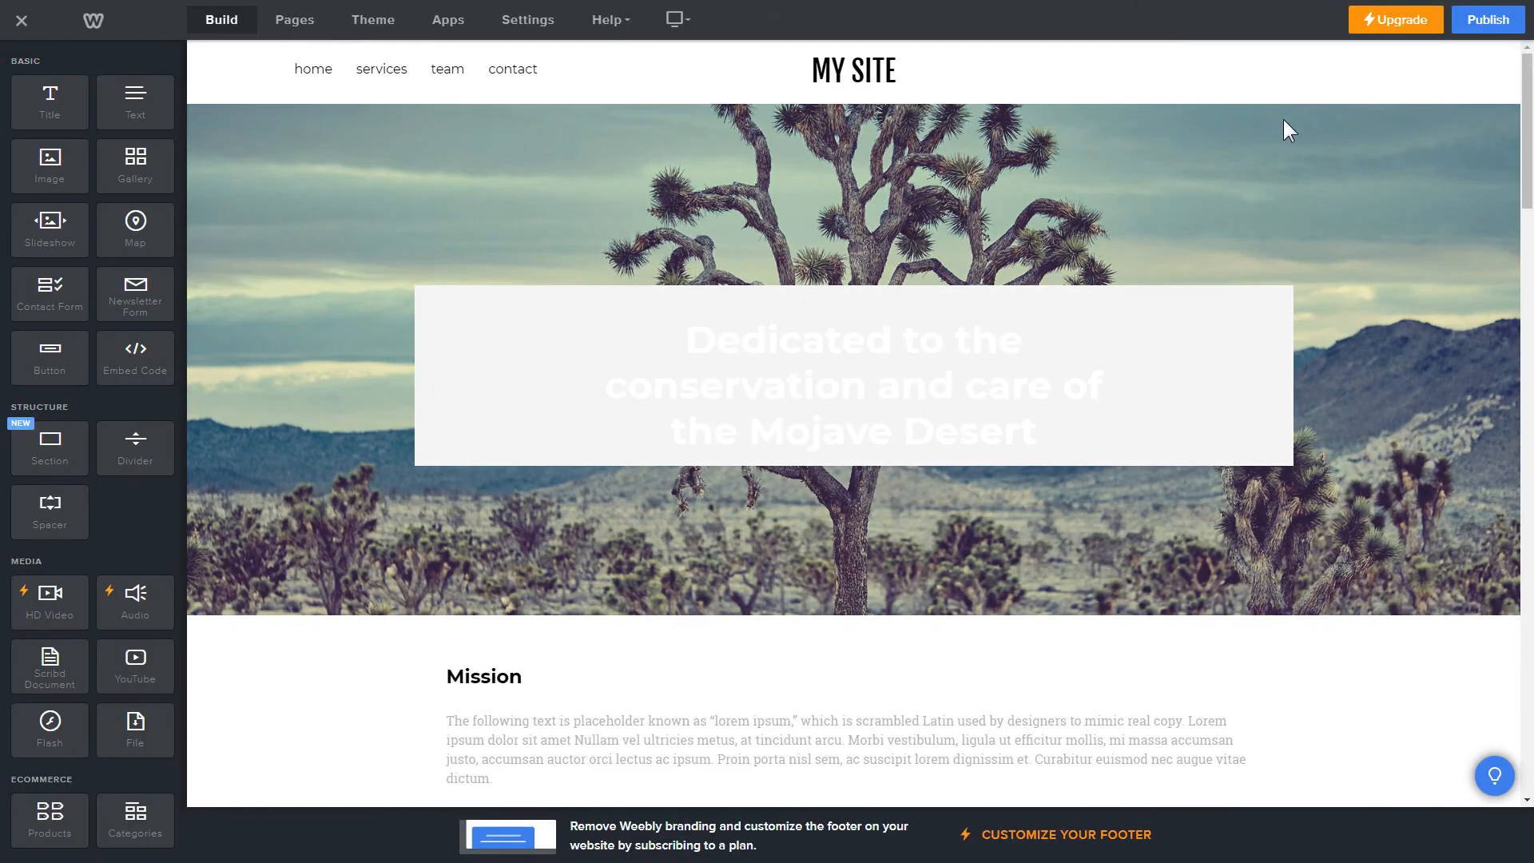
scroll(down, 3)
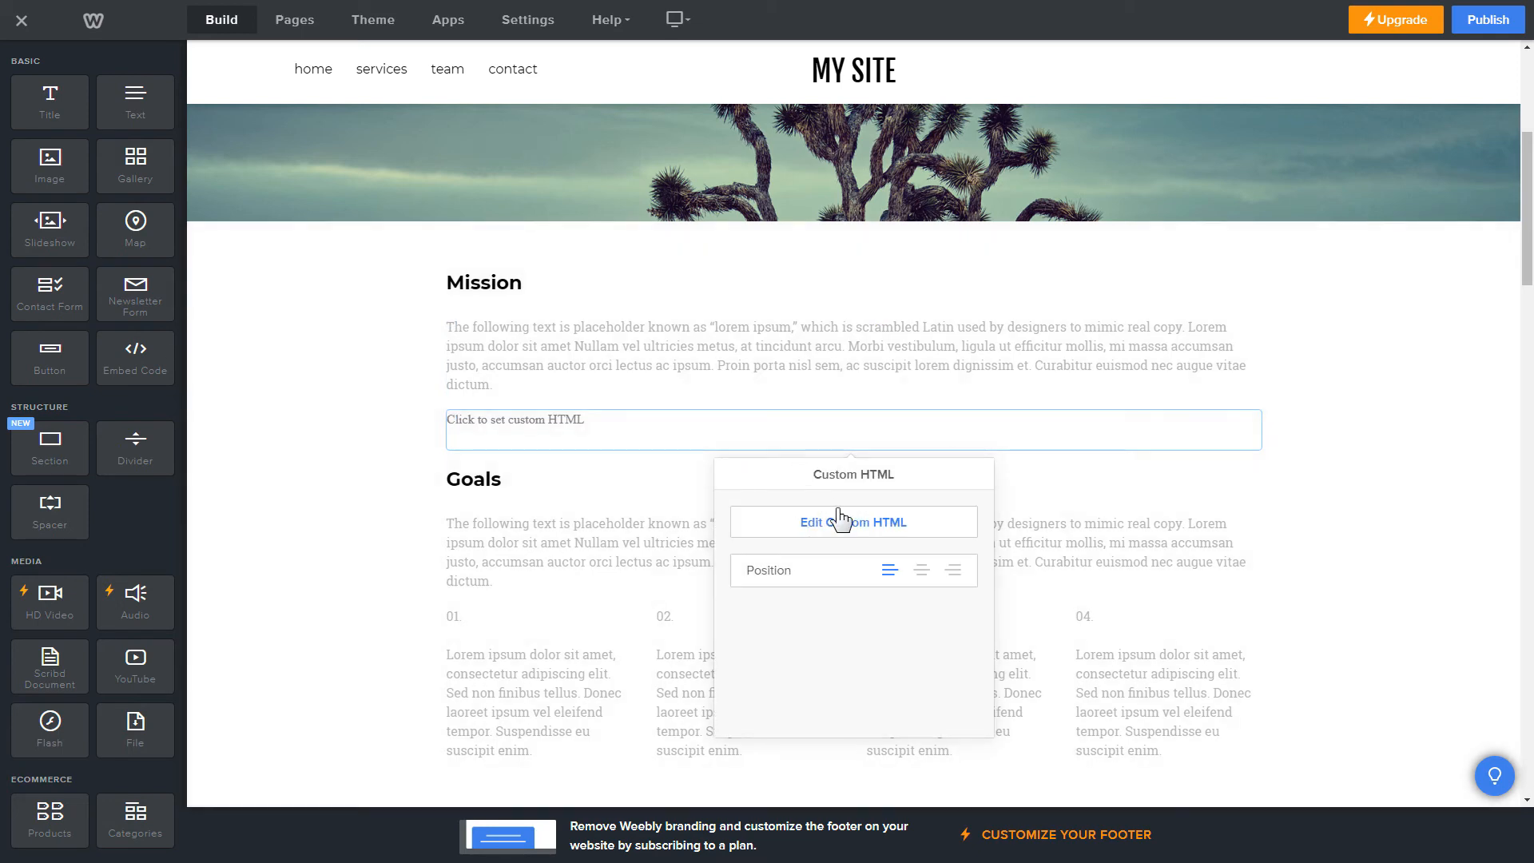
click(851, 522)
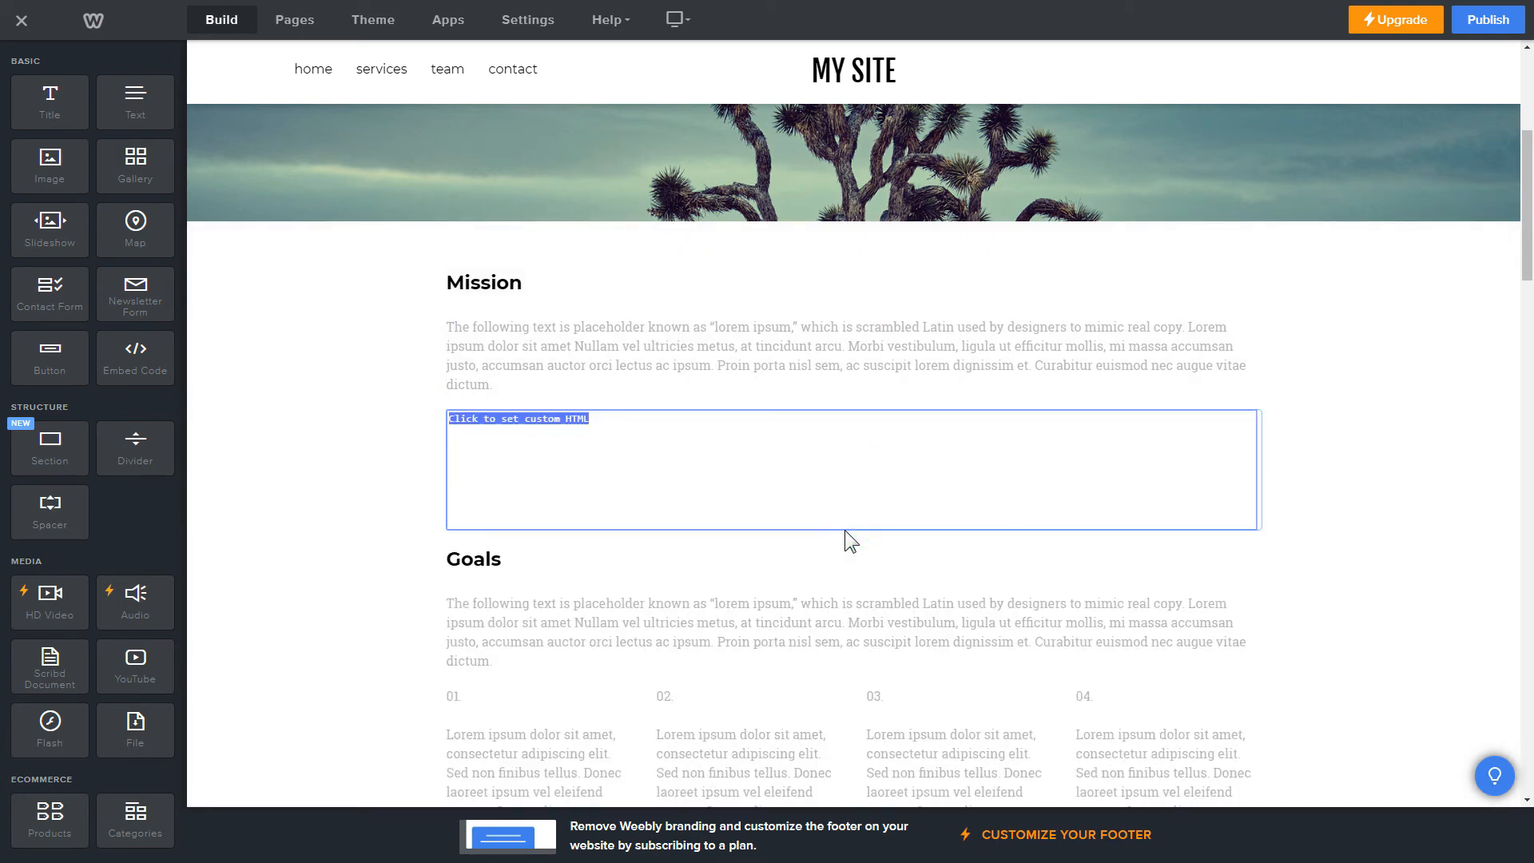
right_click(849, 541)
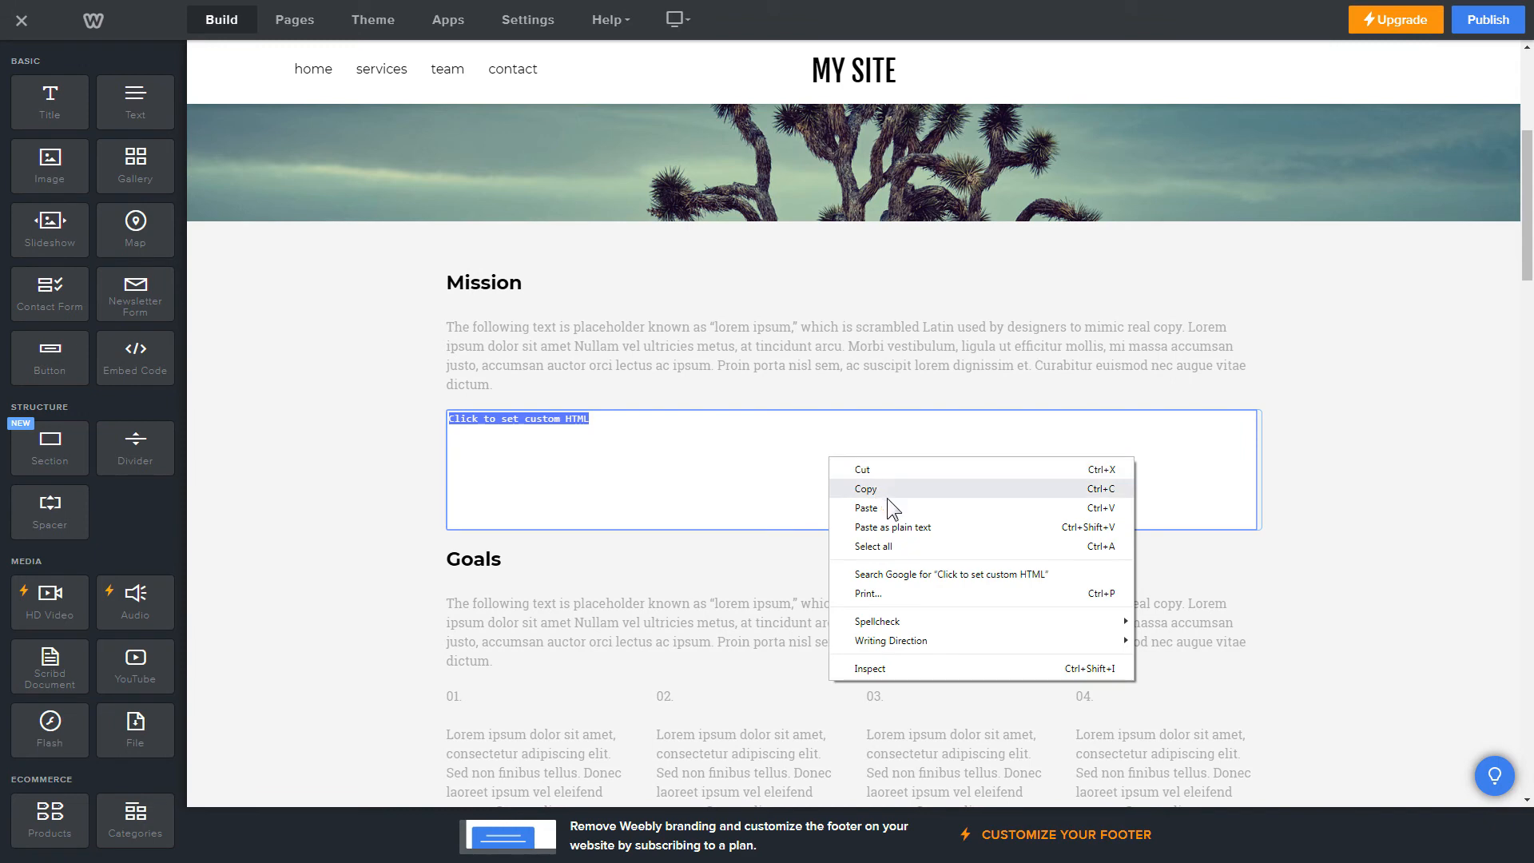
click(864, 508)
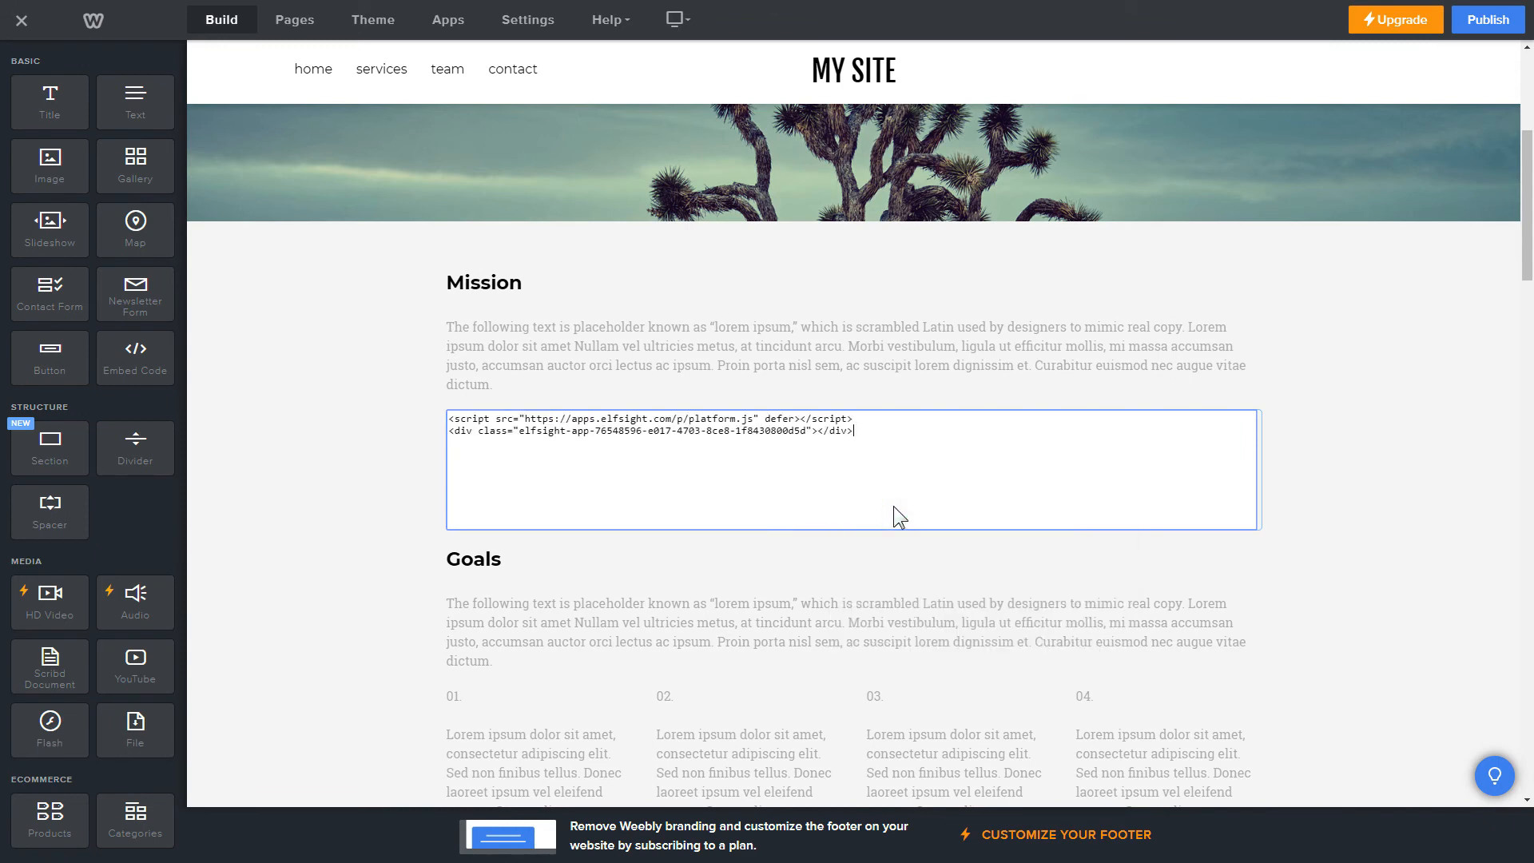
click(1486, 19)
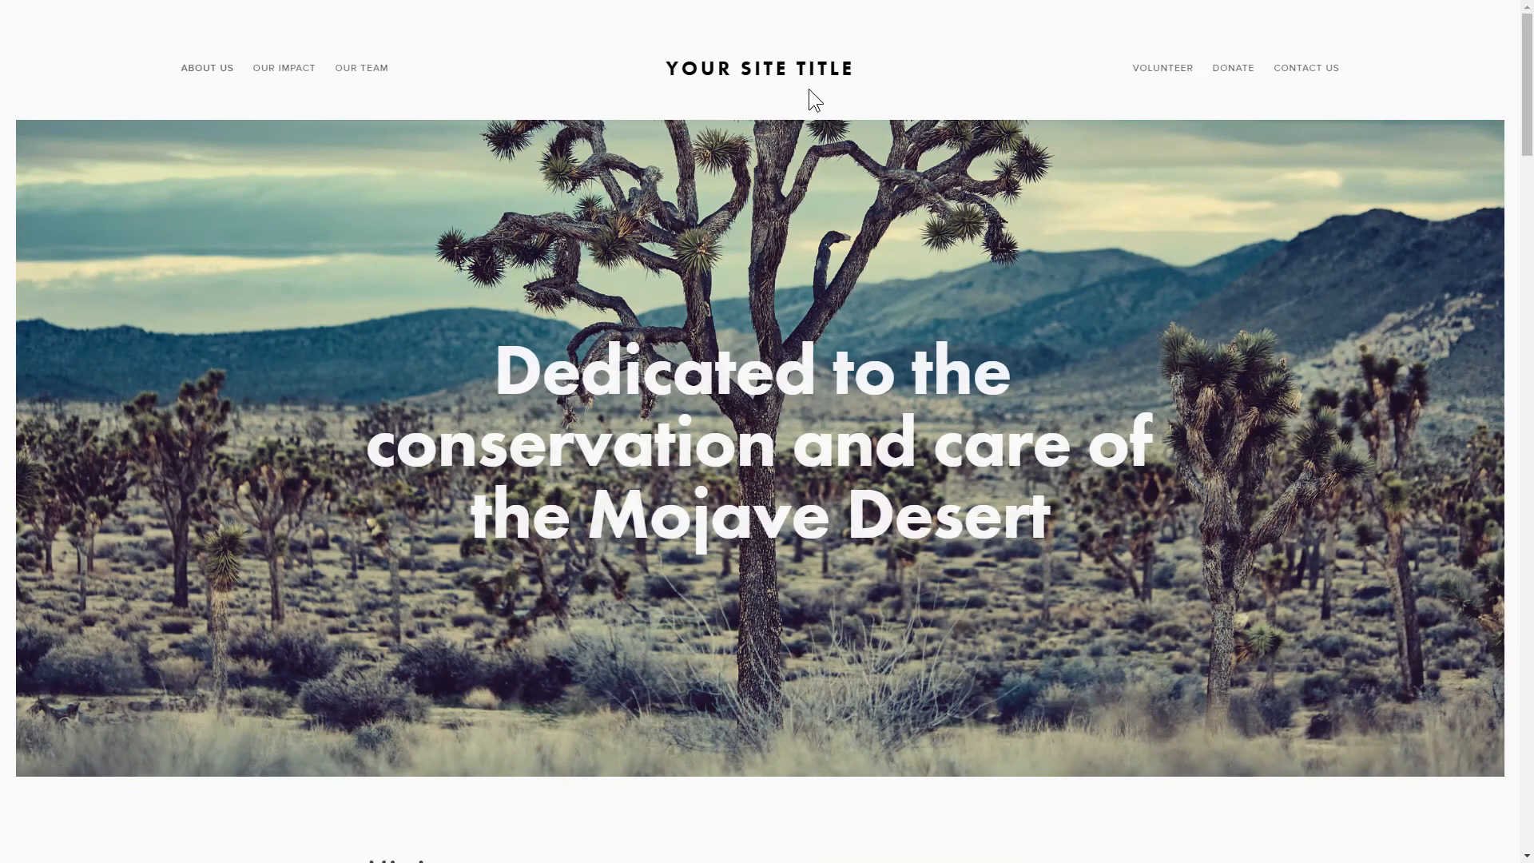
Scroll to the embedded contact form and submit 'Hello!' as the message.
scroll(down, 3)
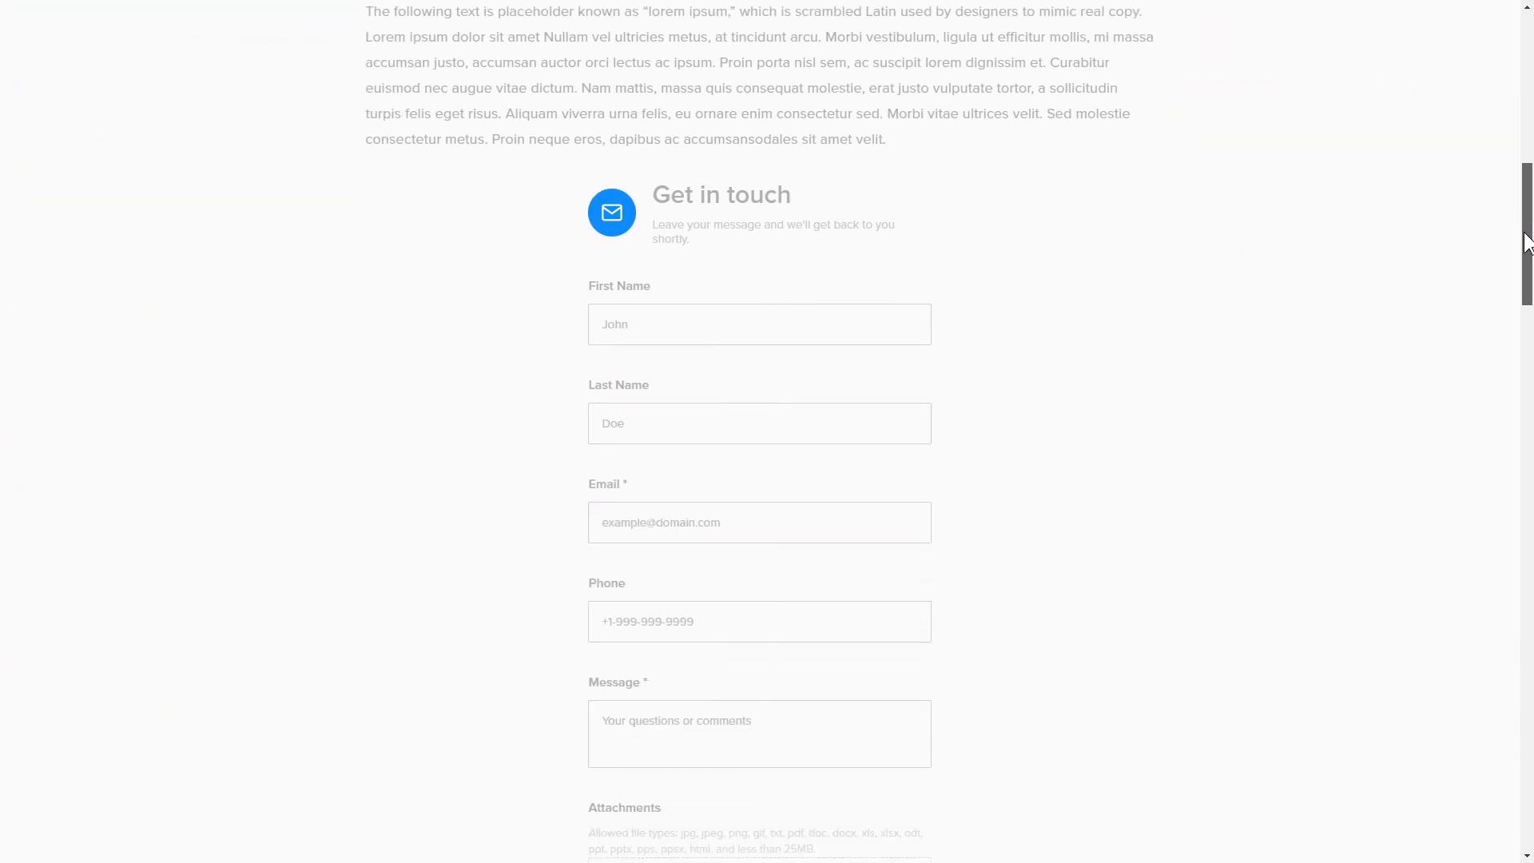
scroll(down, 3)
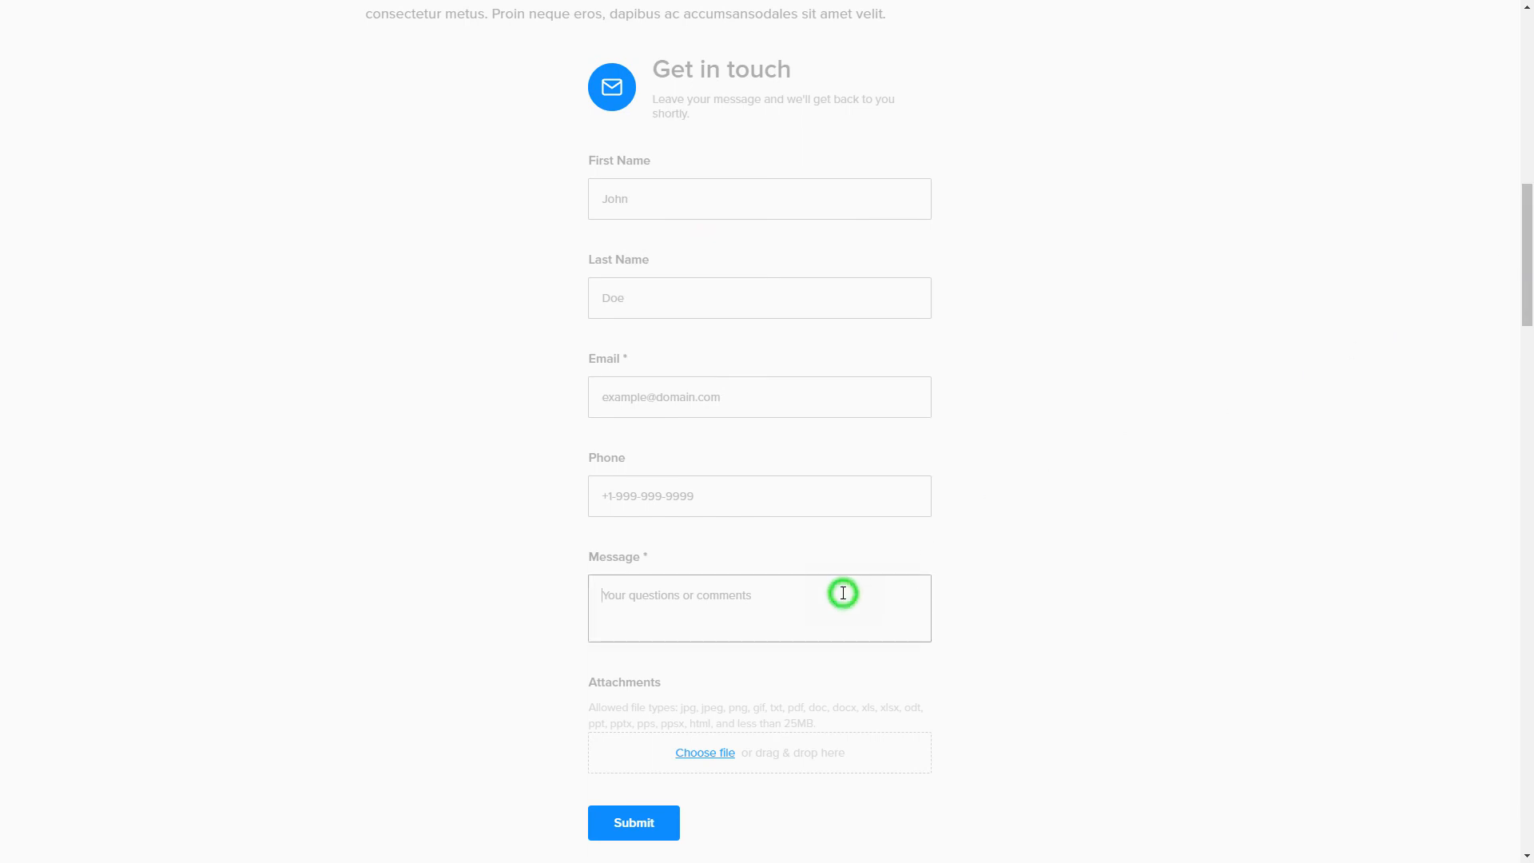
text(Hello!)
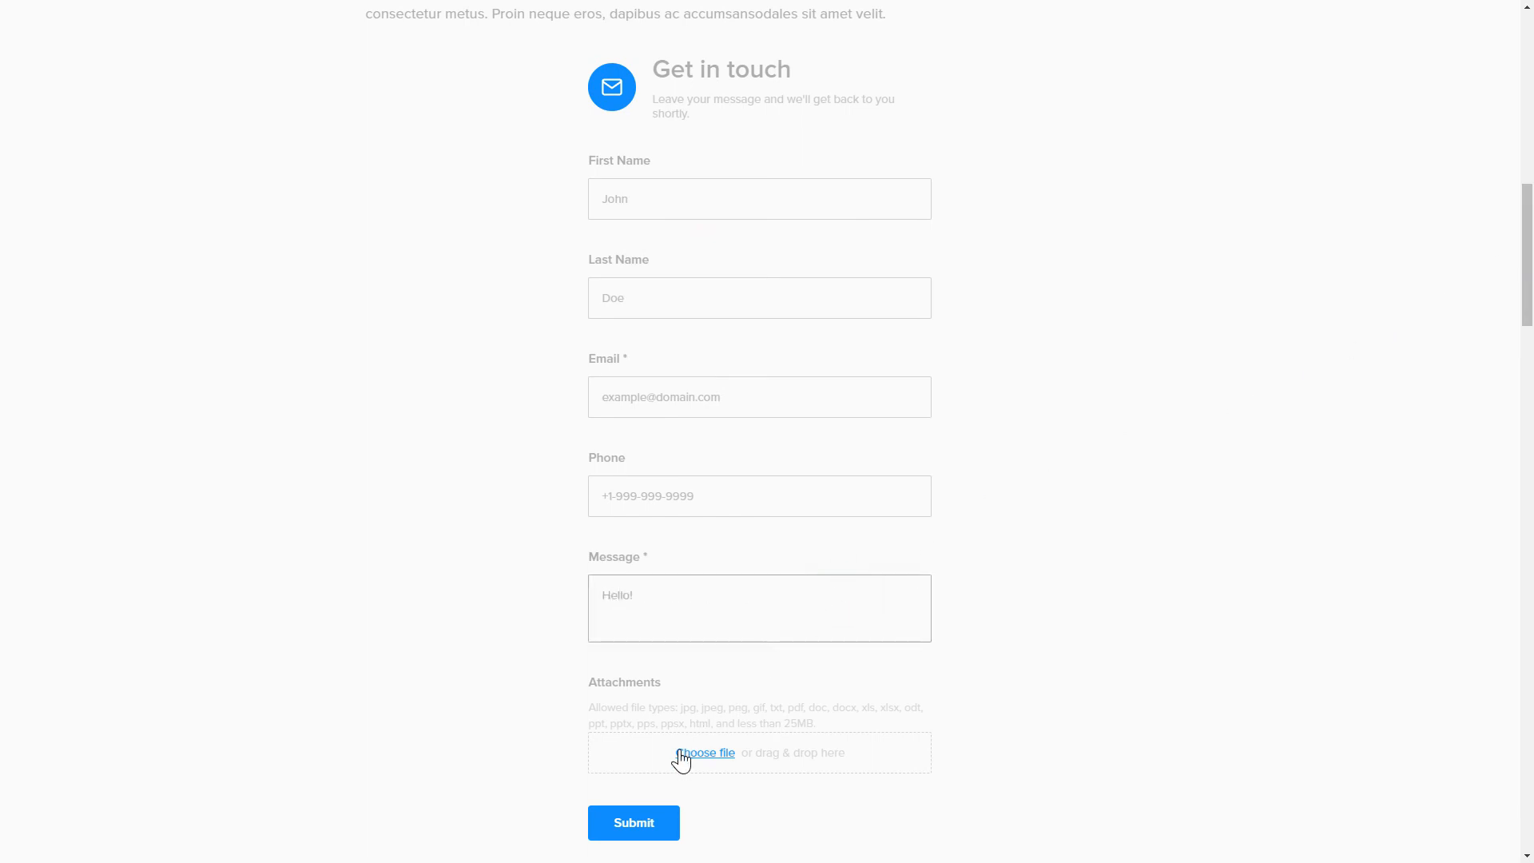
mouse_move(633, 838)
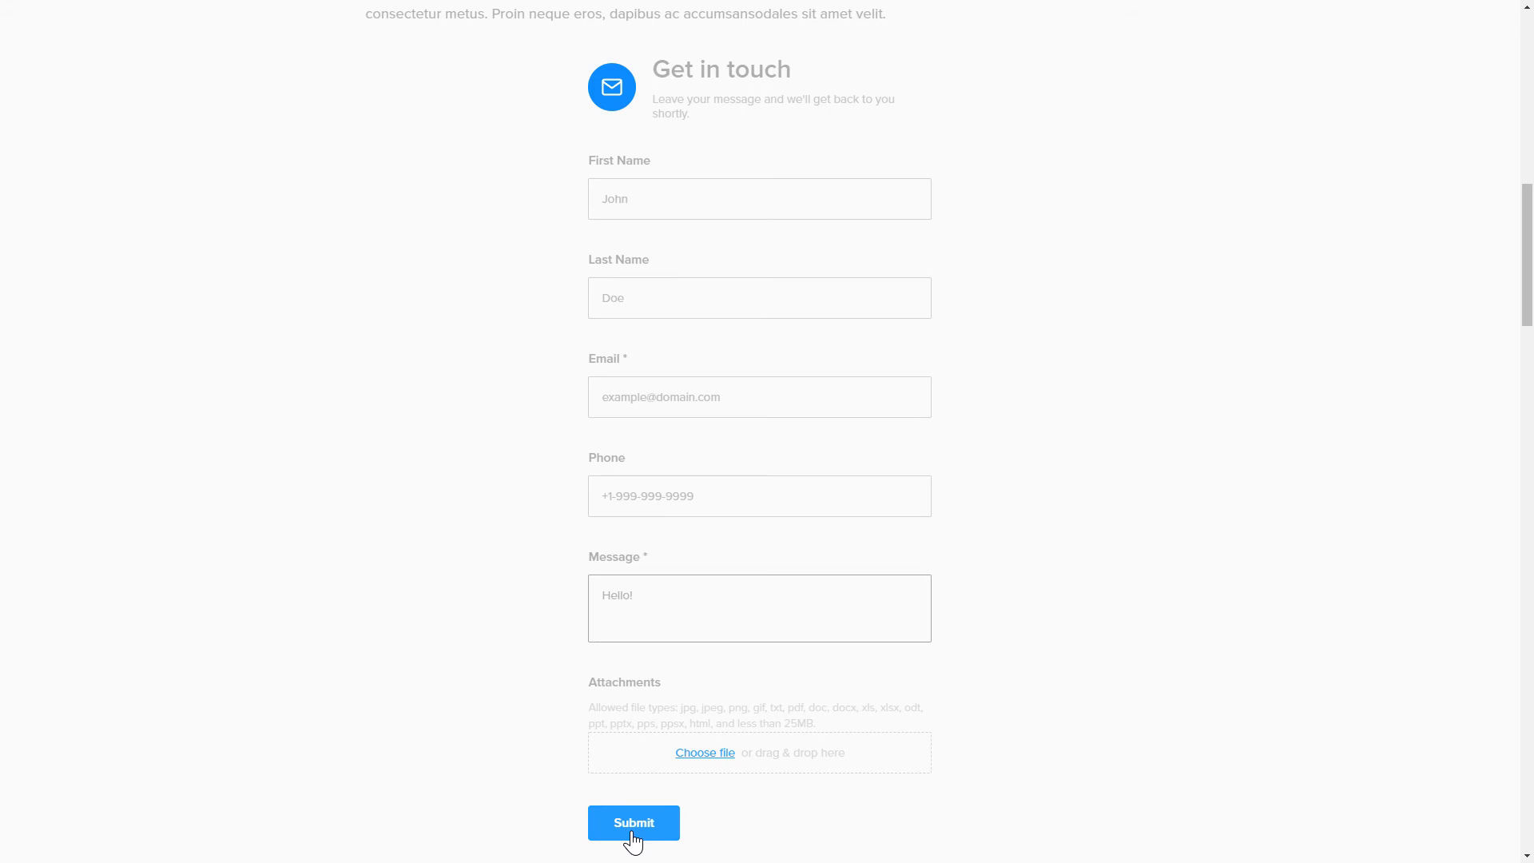
click(632, 822)
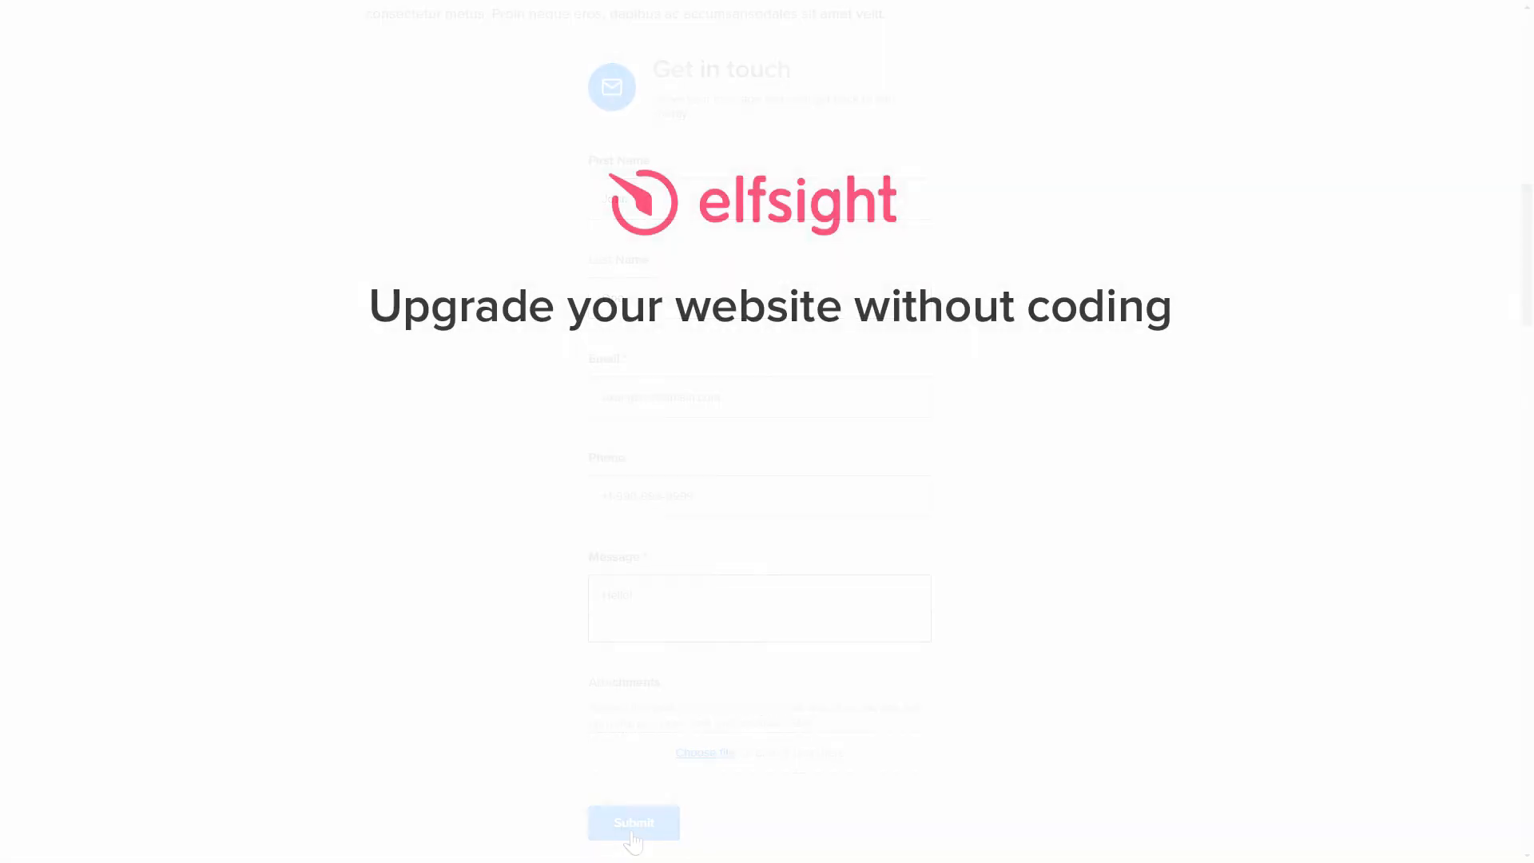